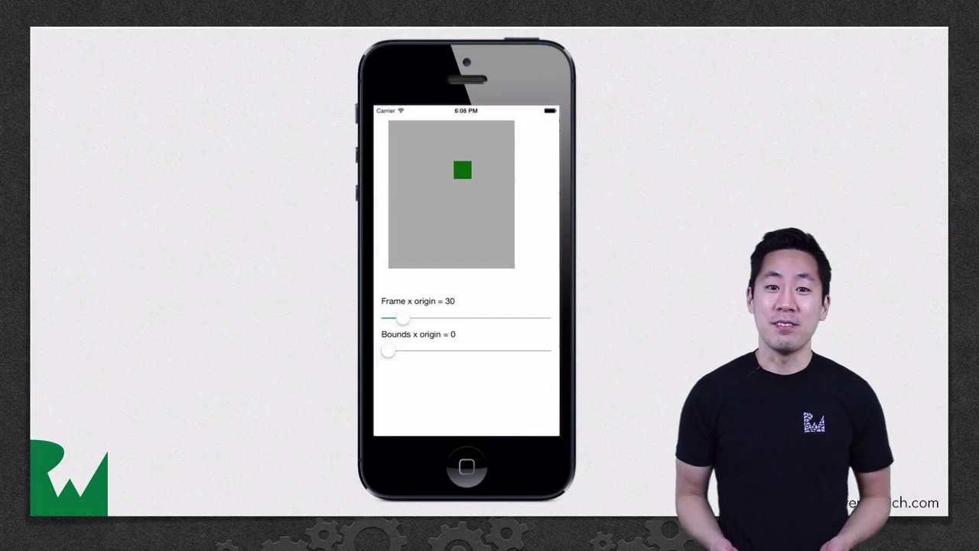
# Step: Move the gray view right until the frame x origin reaches 66
pyautogui.moveTo(403, 319); pyautogui.dragTo(415, 319)
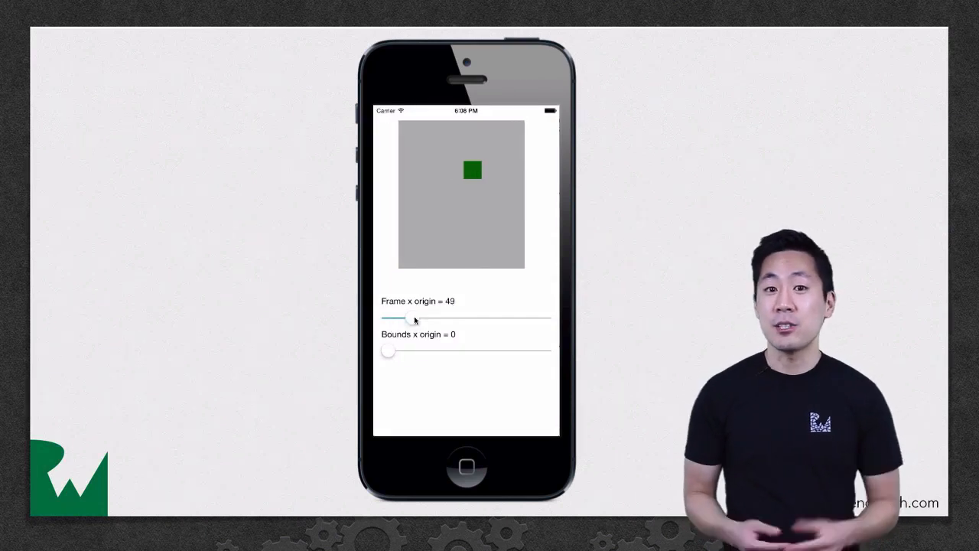
pyautogui.moveTo(413, 319); pyautogui.dragTo(402, 319)
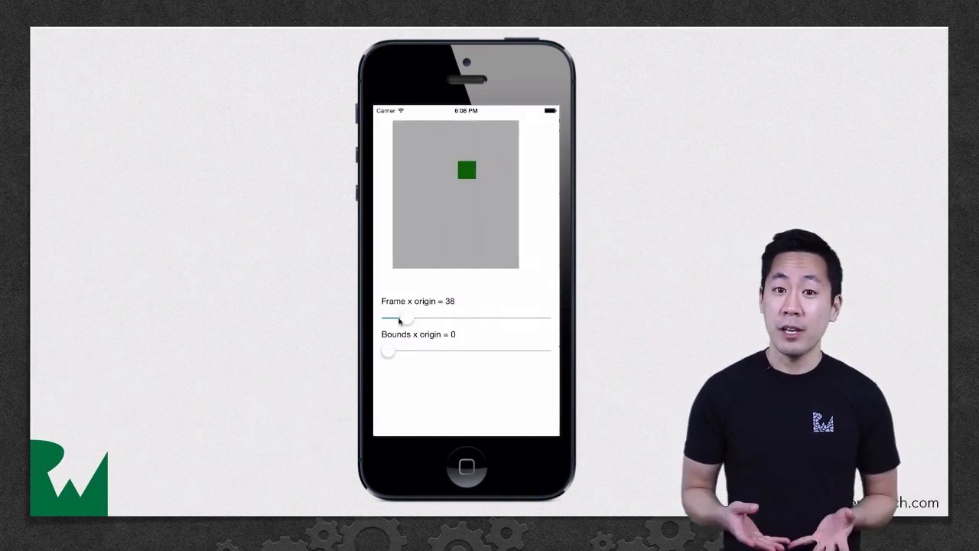
pyautogui.moveTo(406, 319); pyautogui.dragTo(422, 319)
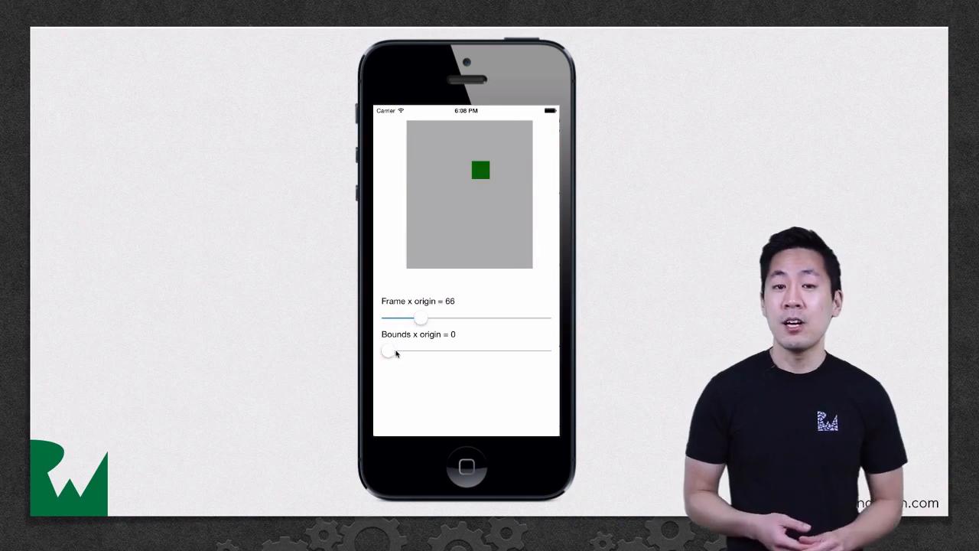
# Step: Shift the green square left with the bounds x origin around 90
pyautogui.moveTo(391, 352); pyautogui.dragTo(446, 353)
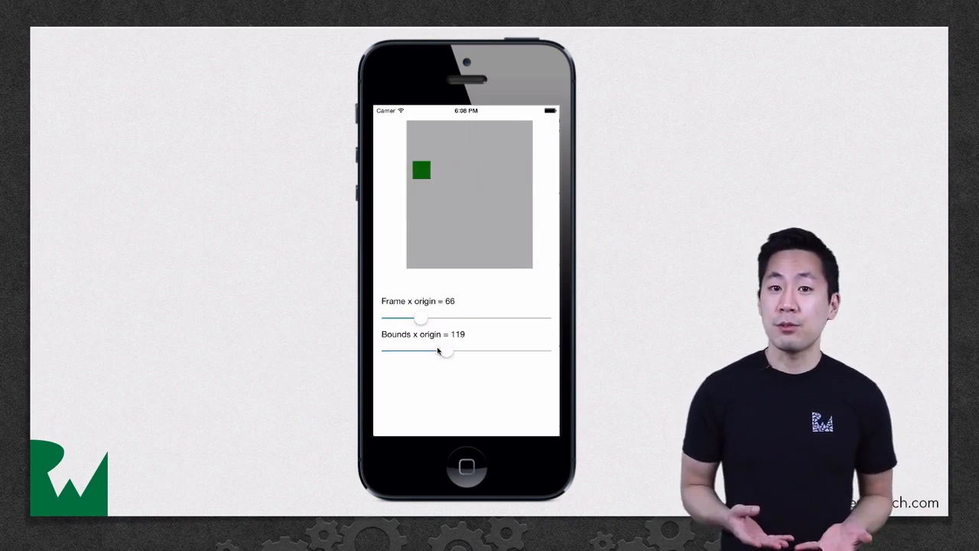
pyautogui.moveTo(448, 351); pyautogui.dragTo(428, 352)
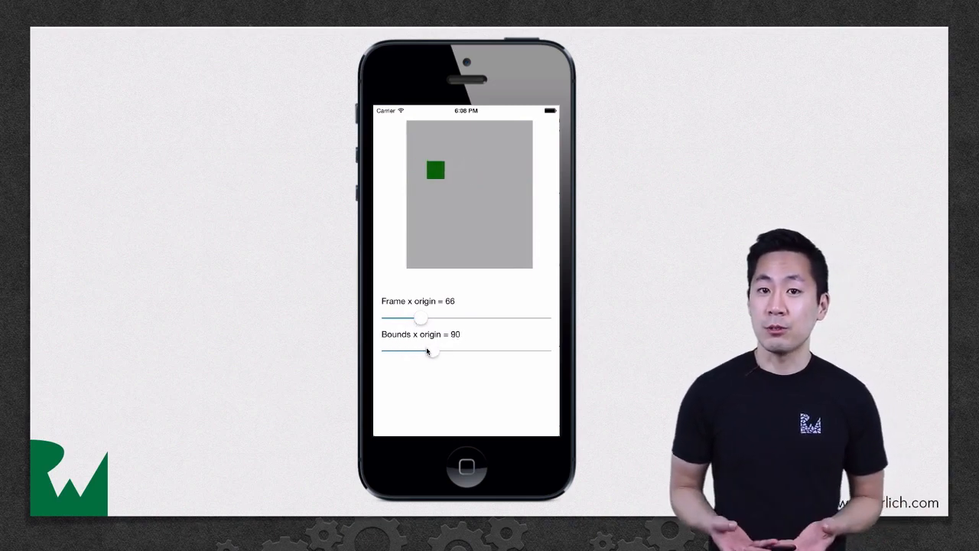
pyautogui.moveTo(428, 354); pyautogui.dragTo(405, 353)
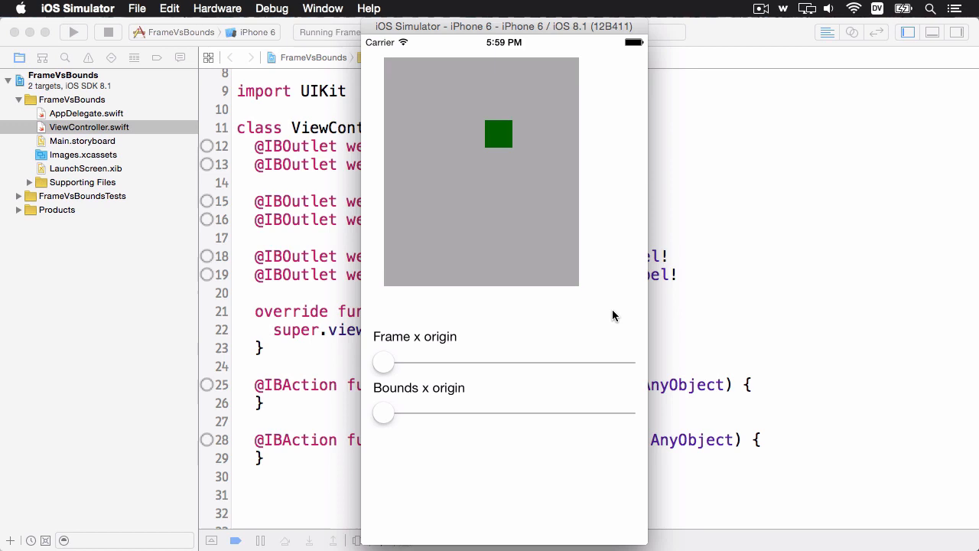
pyautogui.moveTo(617, 298)
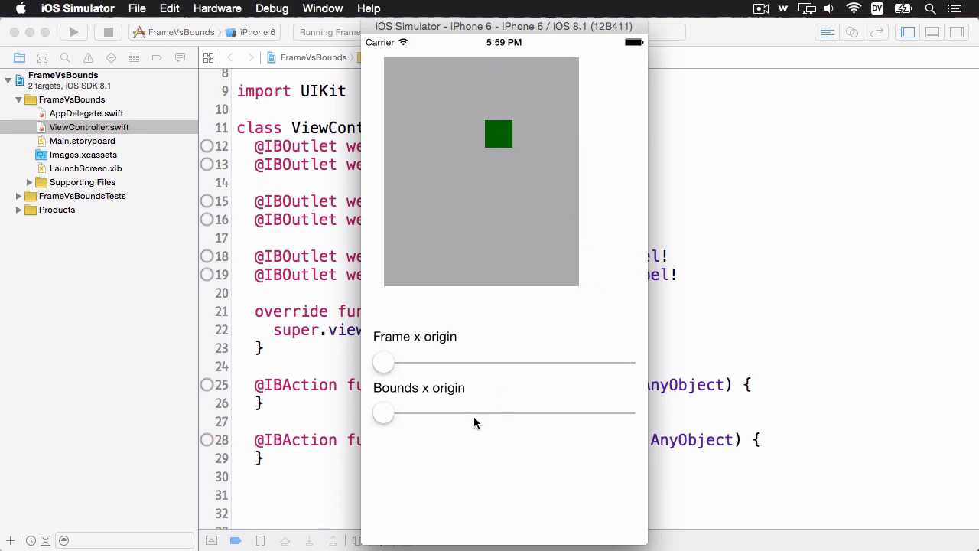
pyautogui.moveTo(383, 362); pyautogui.dragTo(503, 362)
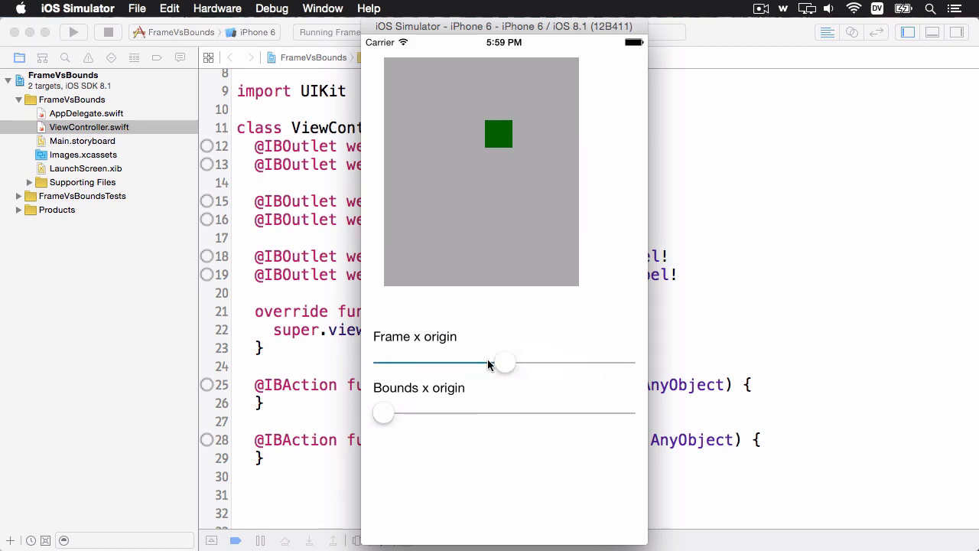
pyautogui.moveTo(501, 361); pyautogui.dragTo(382, 361)
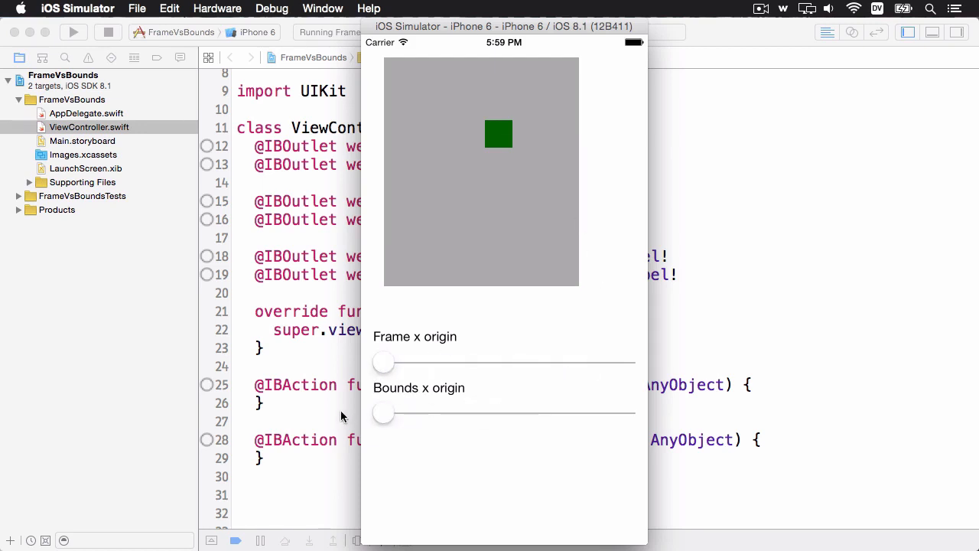
pyautogui.moveTo(420, 398)
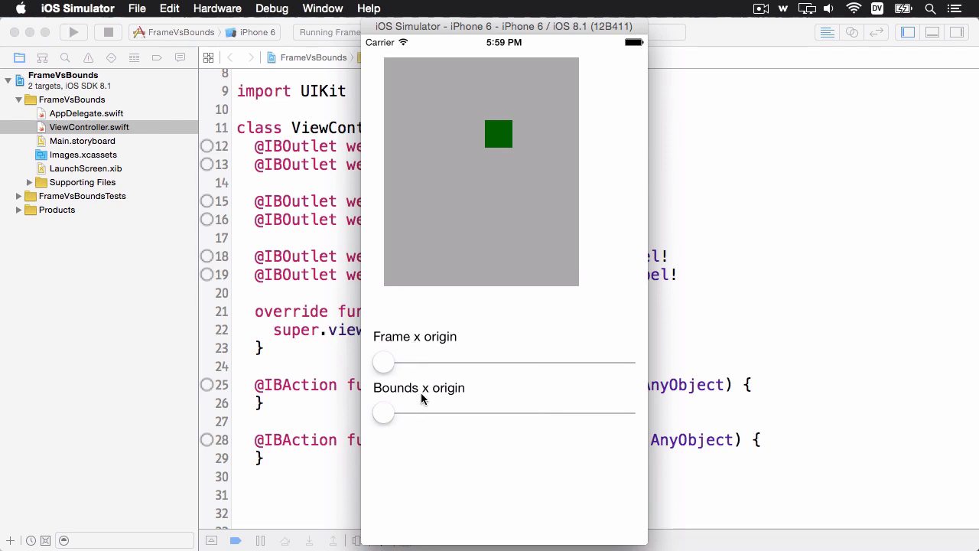
pyautogui.moveTo(494, 185)
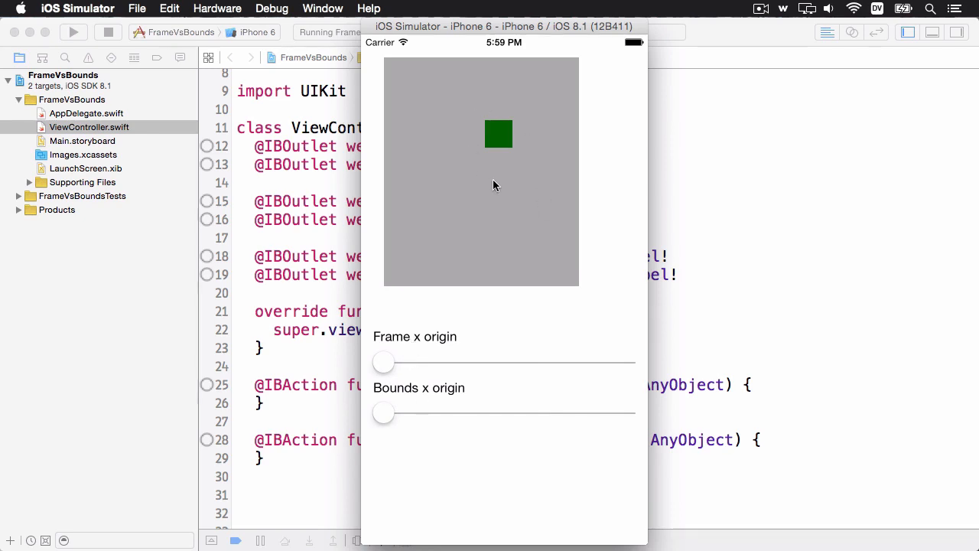
pyautogui.moveTo(155, 75)
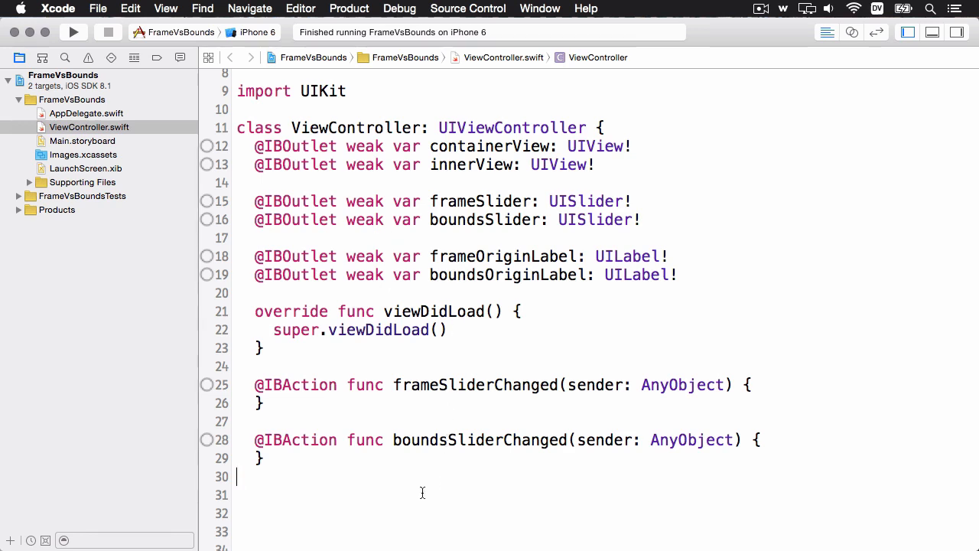
# Step: Write private updateValues() setting frameOriginLabel and boundsOriginLabel text to the containerView x origins
pyautogui.scroll(-3)
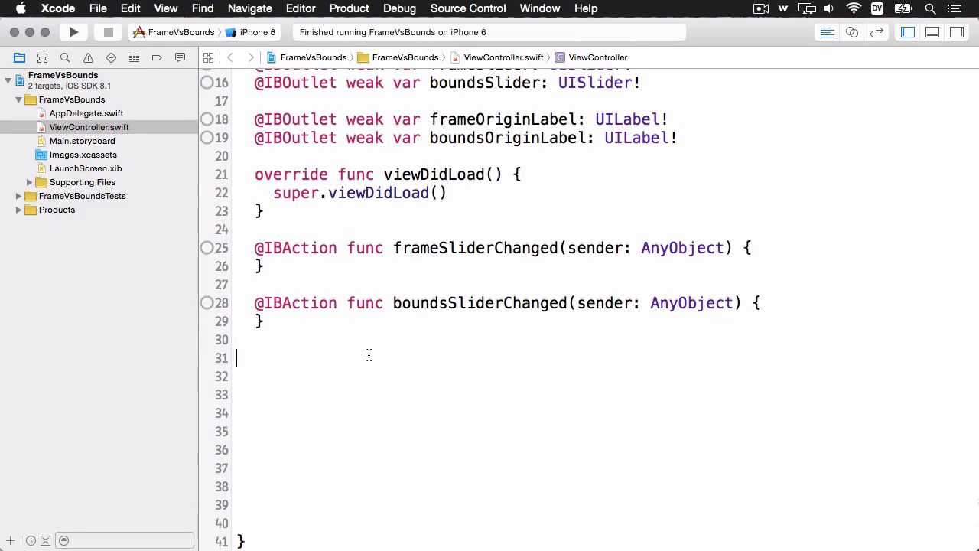
pyautogui.write('private func updateValues() {')
pyautogui.click(606, 376)
pyautogui.write('frome')
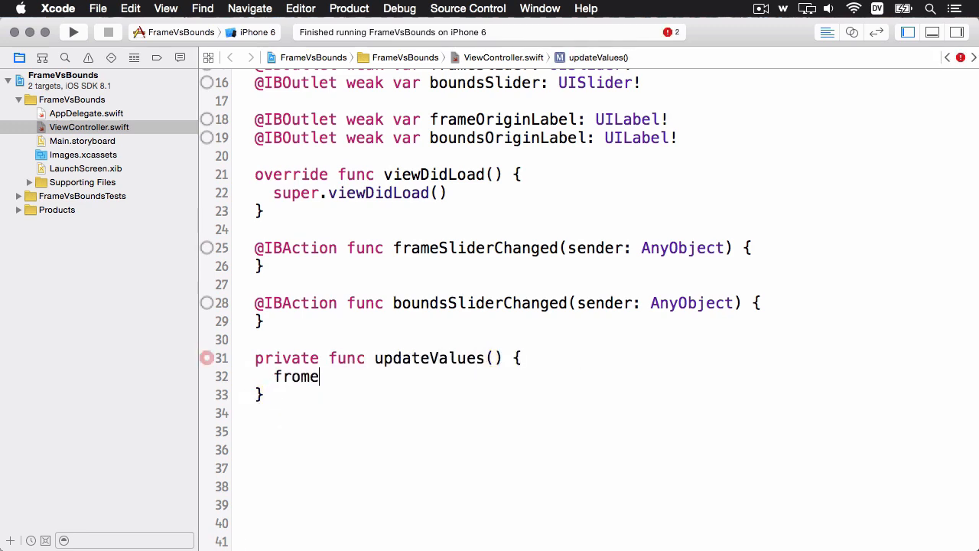
pyautogui.write('frameOriginLabel')
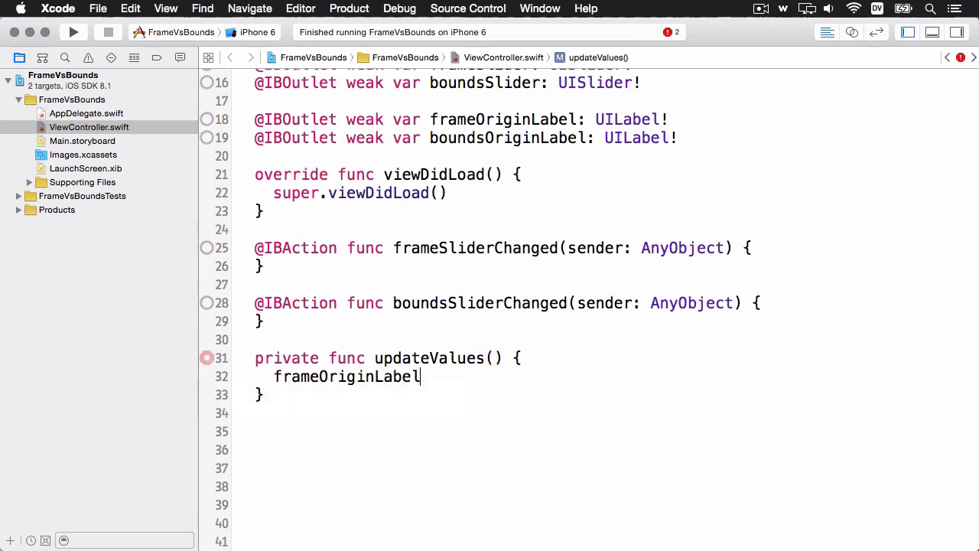
pyautogui.write('.text = "Frame x origin"')
pyautogui.write('boundsOriginLabel.text = "Bounds b ')
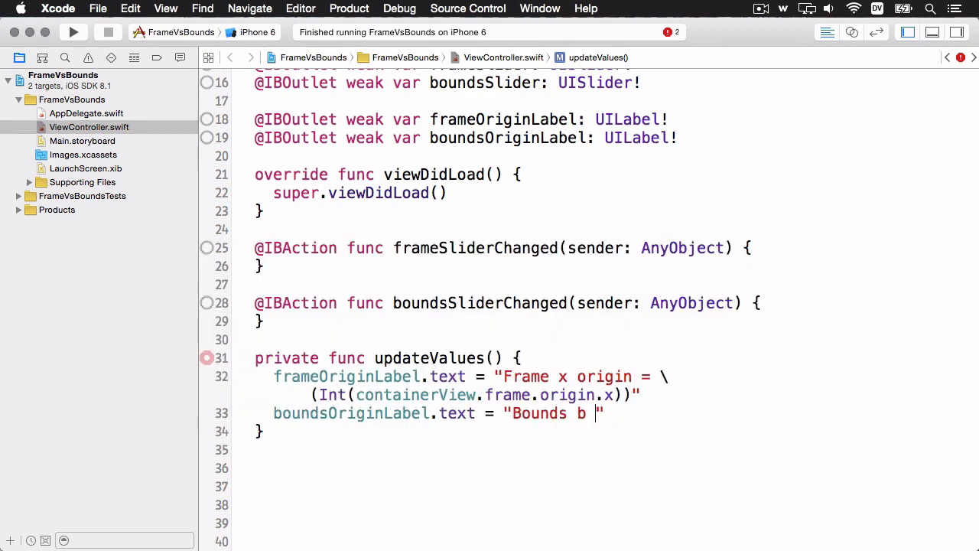
pyautogui.write('x origin = \\(Int(containerView.bounds.origin.x')
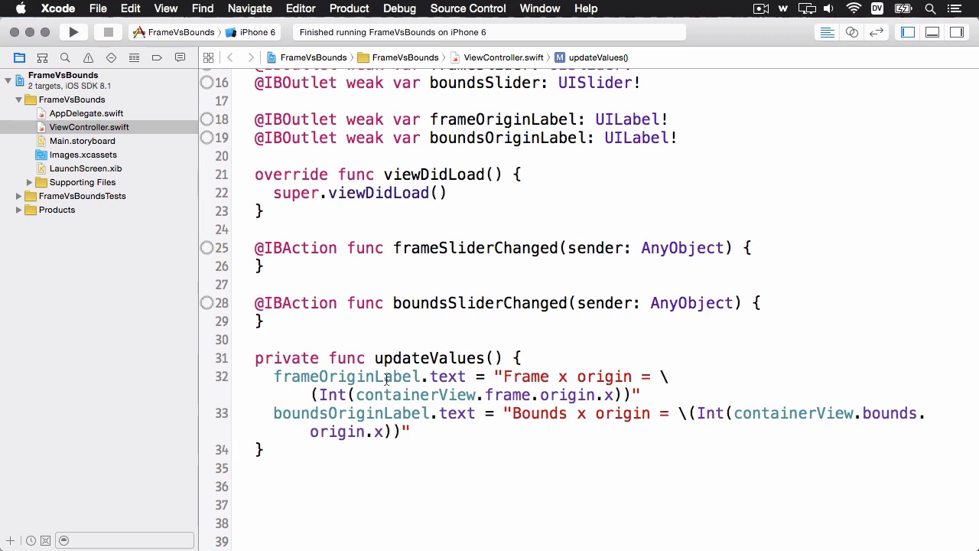
pyautogui.doubleClick(512, 394)
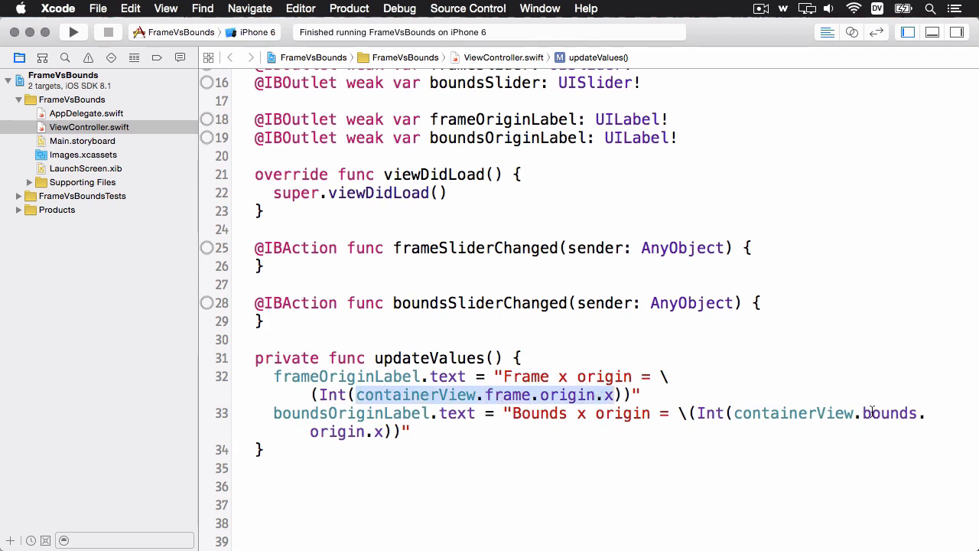
pyautogui.doubleClick(888, 412)
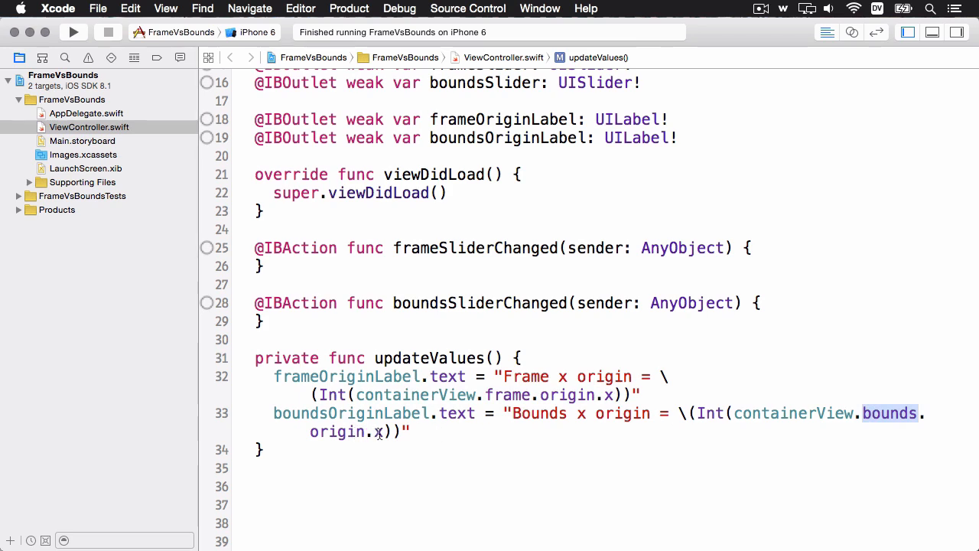
pyautogui.moveTo(451, 333)
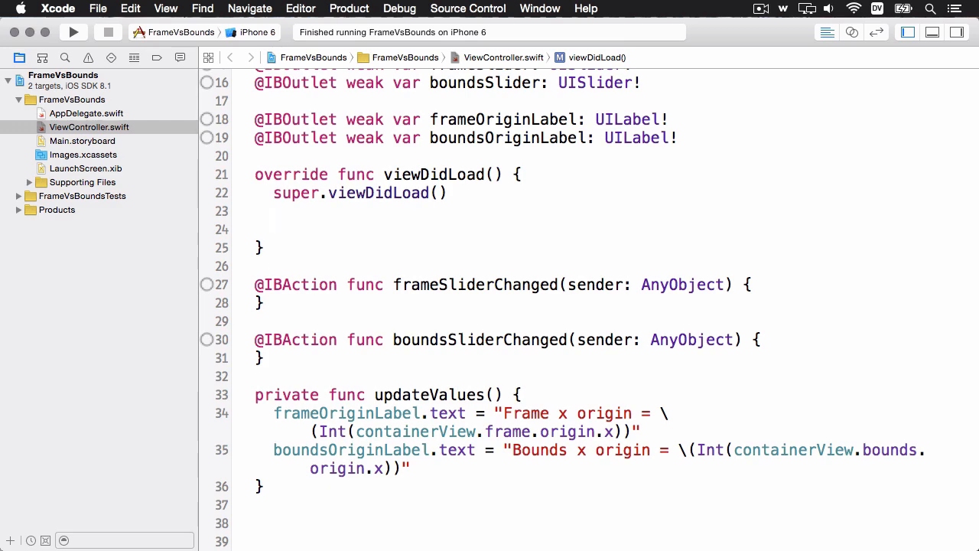
# Step: In viewDidLoad, set frameSlider and boundsSlider from containerView's frame/bounds origin x, then call updateValues()
pyautogui.write('frameSlider.value = Float(')
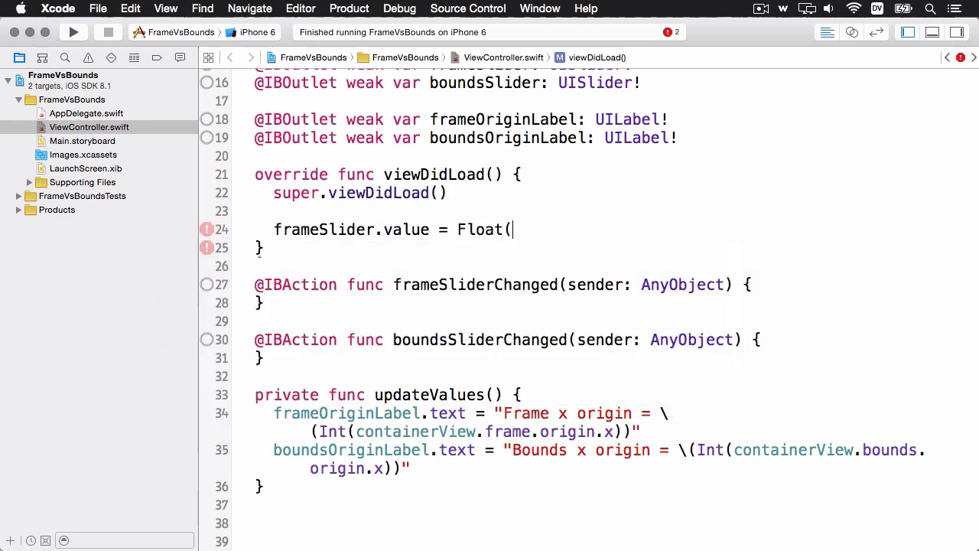
pyautogui.write('containerView.frame.origin.x')
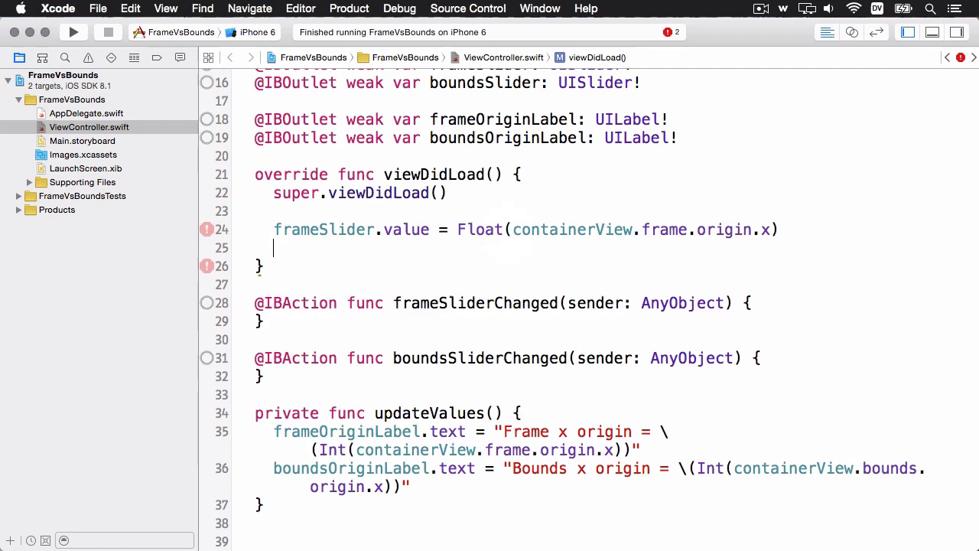
pyautogui.write('boundsSlider.value = Float(cont')
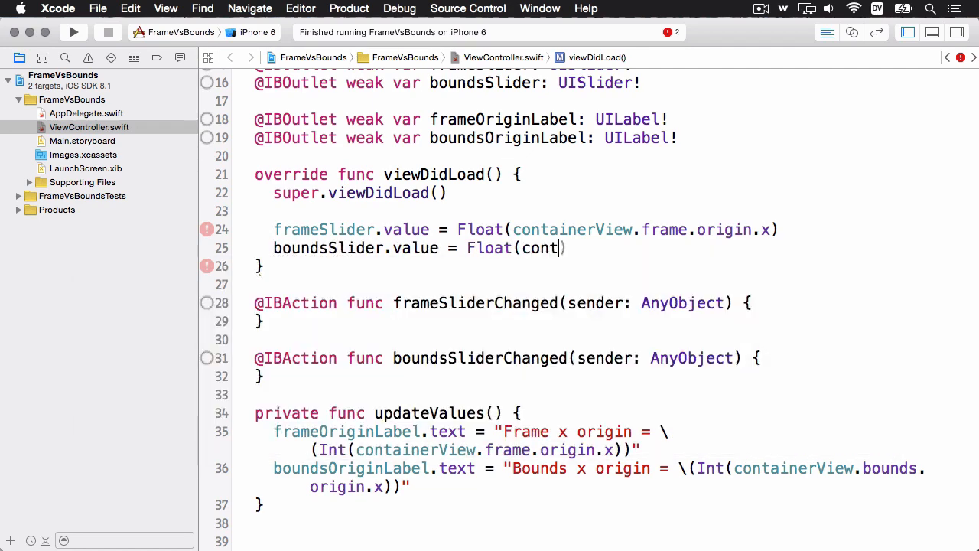
pyautogui.write('containerView.bounds.origin.x')
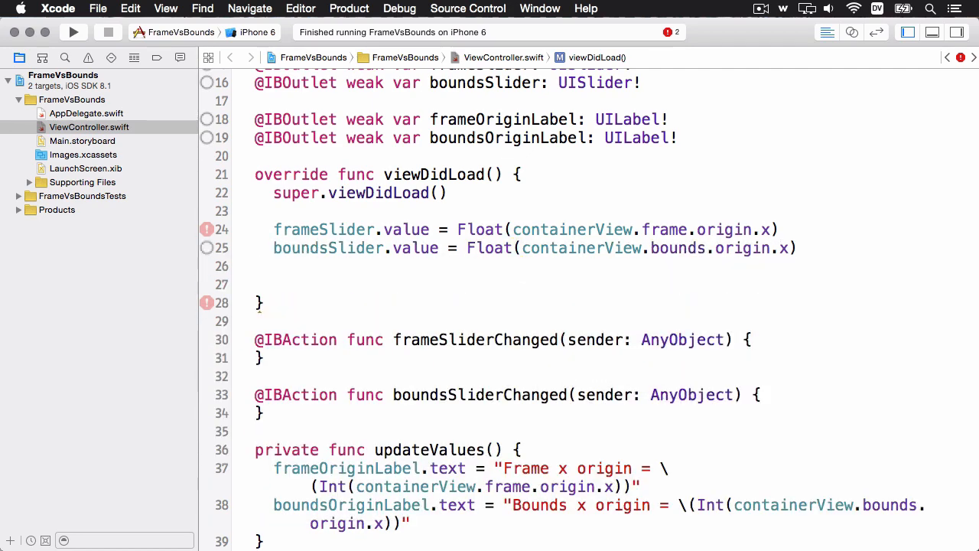
pyautogui.write('updateValues()')
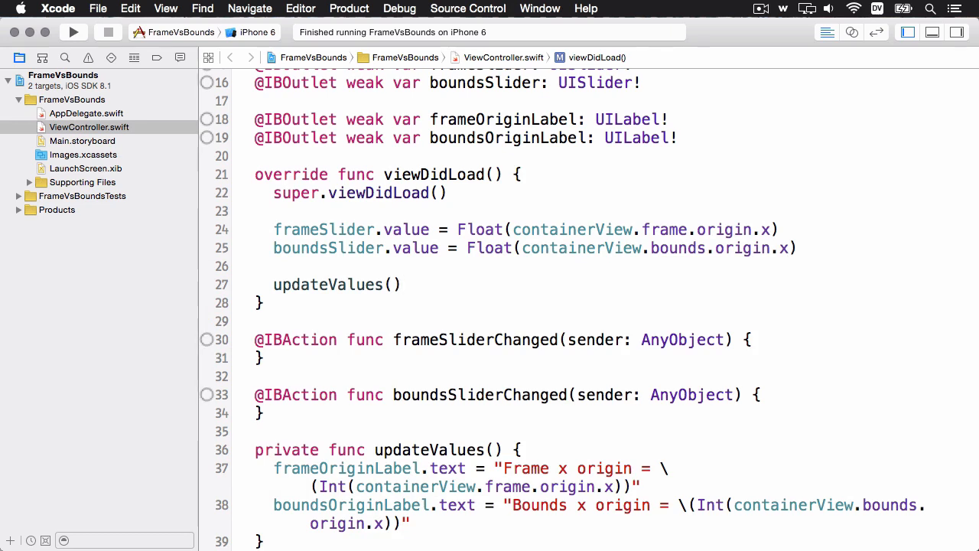
pyautogui.click(264, 303)
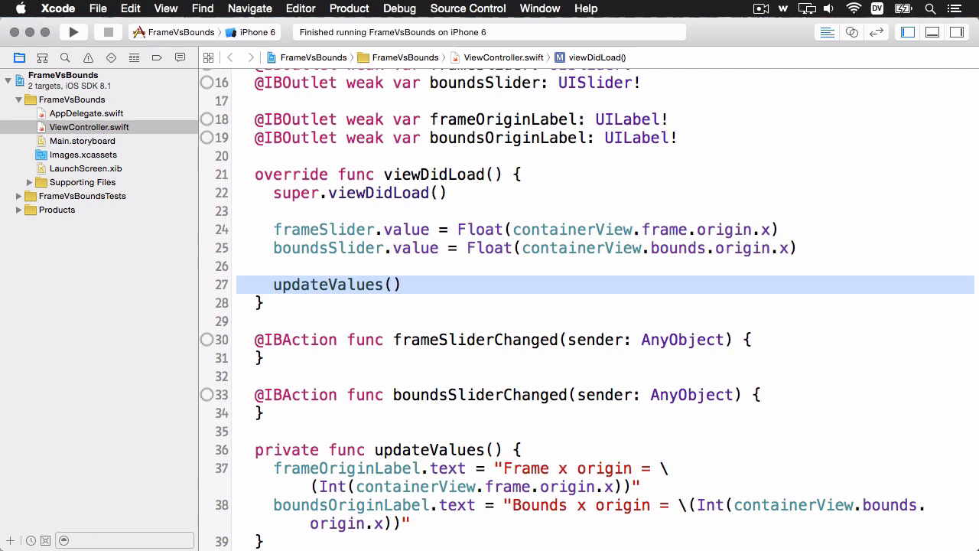
pyautogui.click(470, 230)
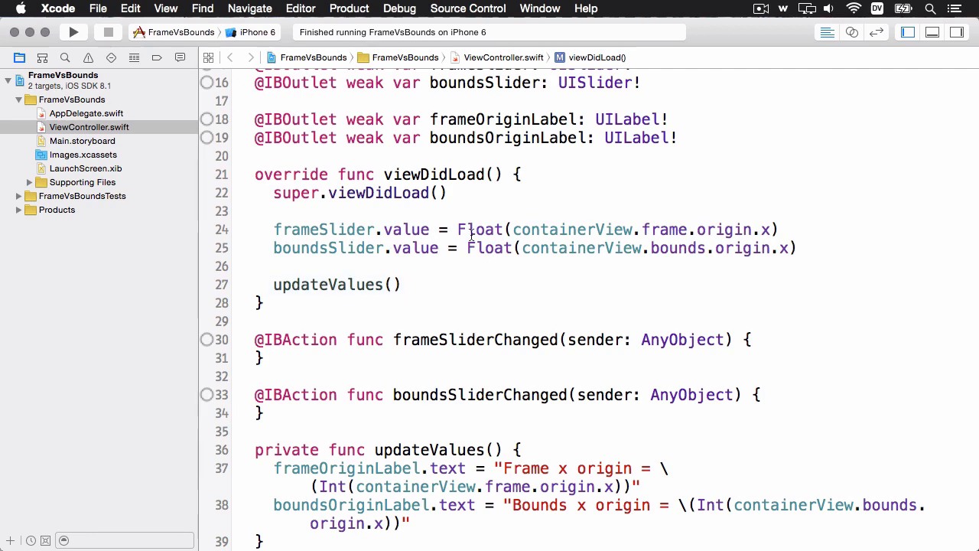
pyautogui.scroll(-3)
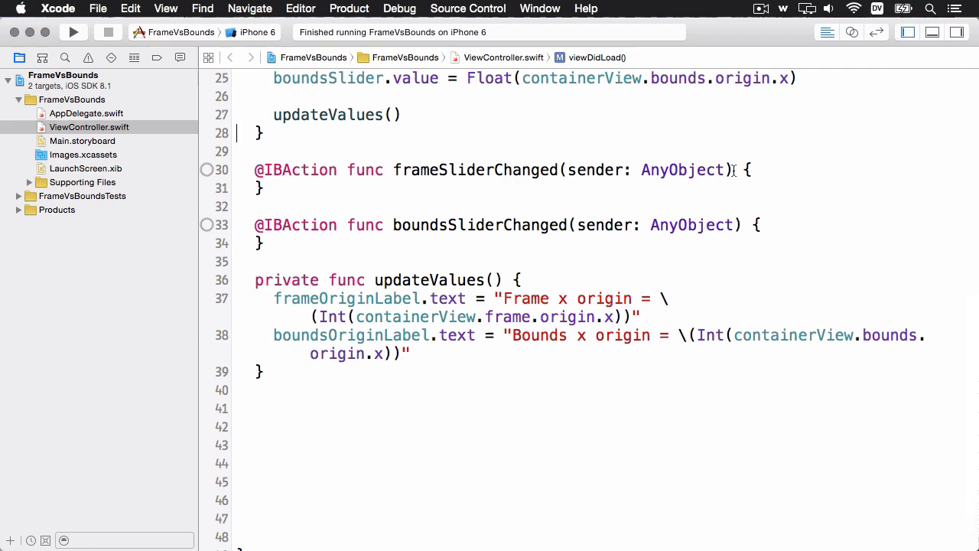
# Step: Add containerView.frame.origin.x = CGFloat(frameSlider.value) and updateValues() to frameSliderChanged
pyautogui.click(751, 169)
pyautogui.write('containerView.frame.origin.x = CGFloat(')
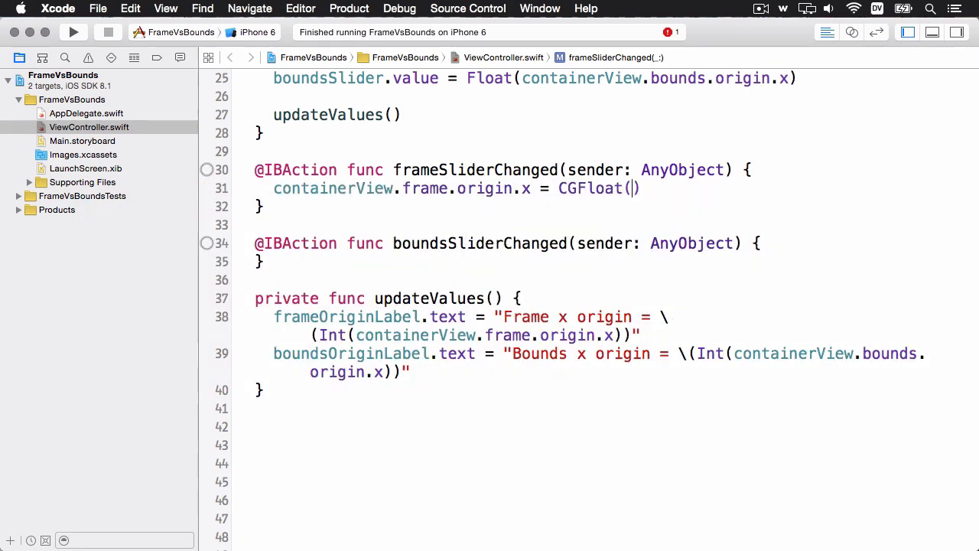
pyautogui.write('frameSlider.value')
pyautogui.write('updateValues()')
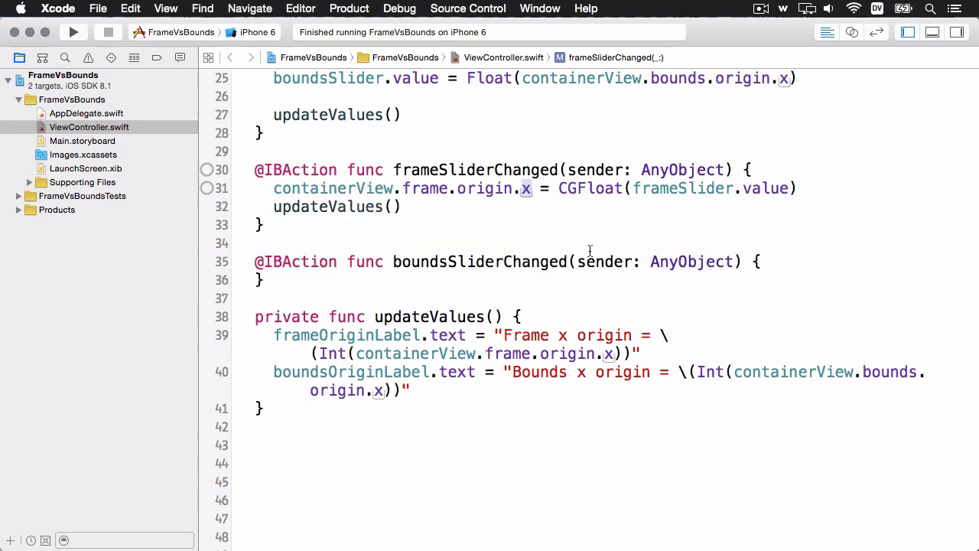
pyautogui.moveTo(564, 233)
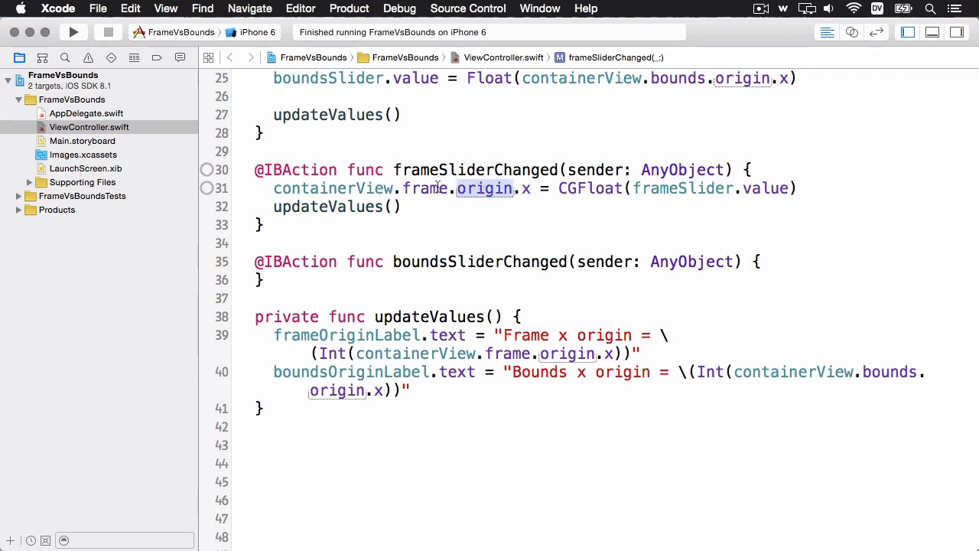
pyautogui.doubleClick(425, 188)
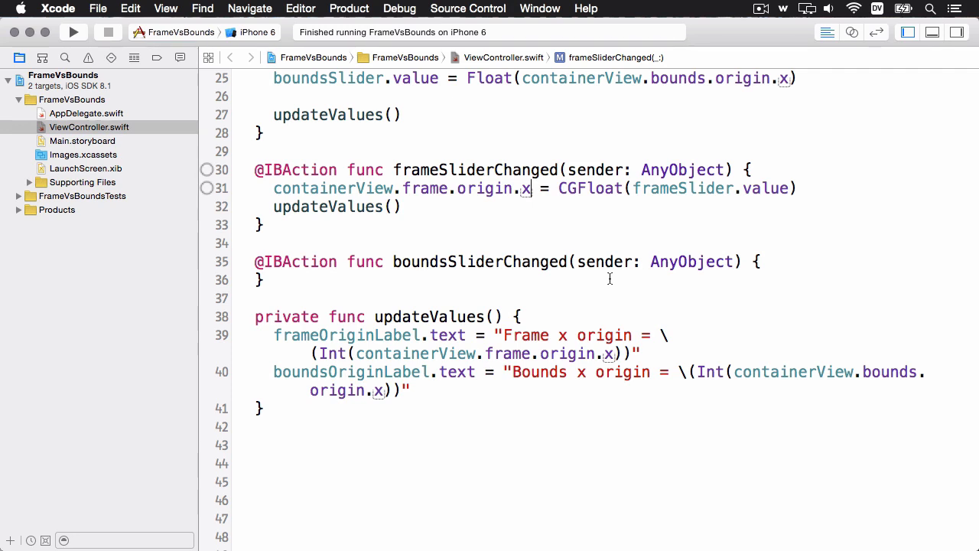
pyautogui.doubleClick(331, 188)
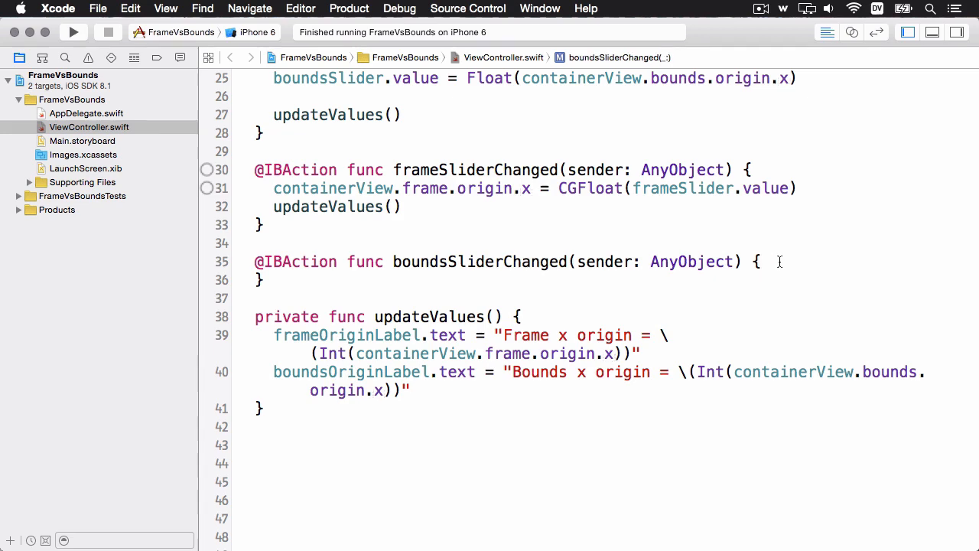
# Step: Add containerView.bounds.origin.x = CGFloat(boundsSlider.value) and updateValues() to boundsSliderChanged
pyautogui.write('containerView.bounds.origin.x = CGFloat(boundsSlider.value')
pyautogui.write('upda')
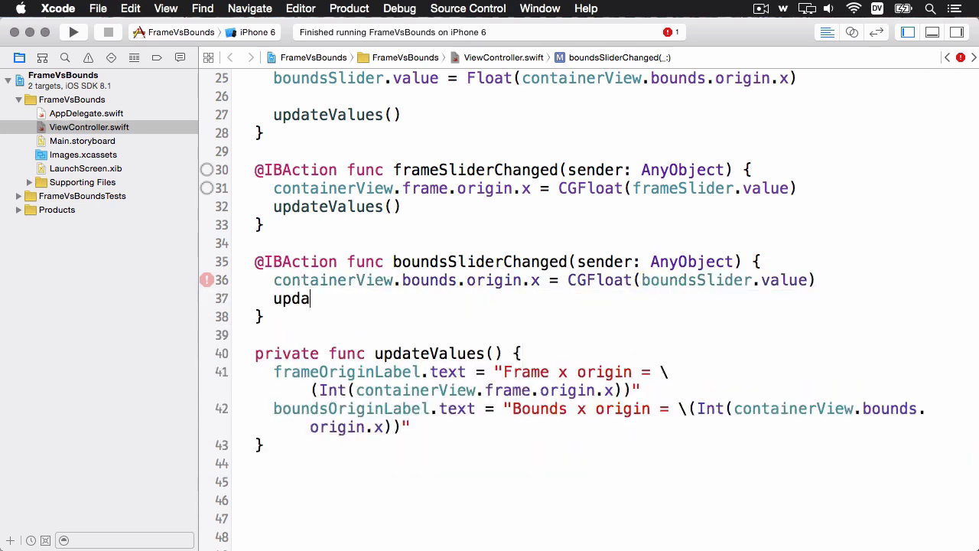
pyautogui.write('teValues()')
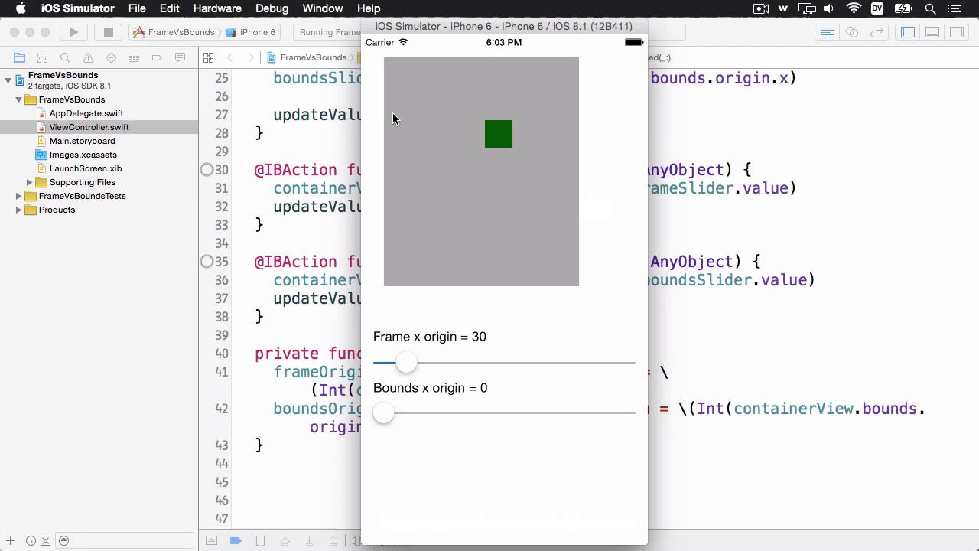
pyautogui.moveTo(368, 124)
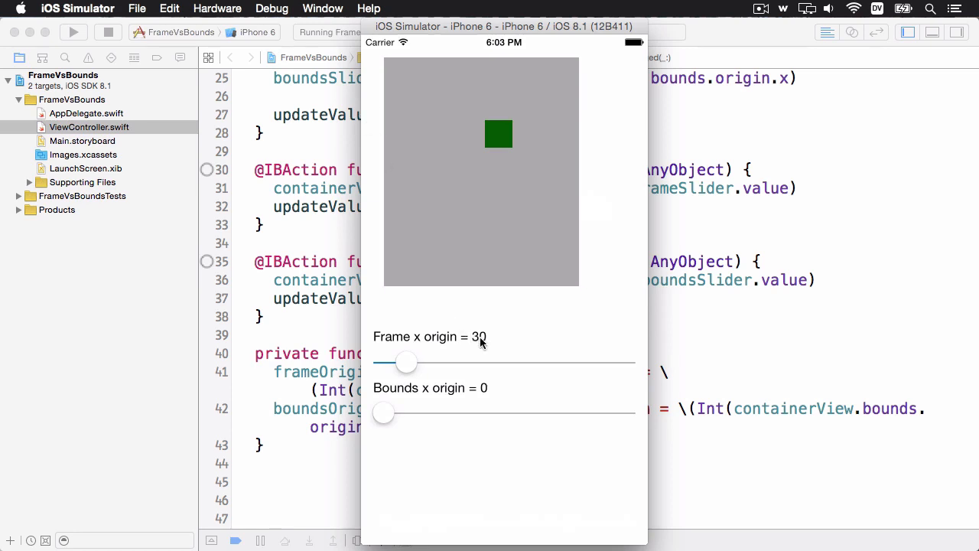
pyautogui.moveTo(375, 233)
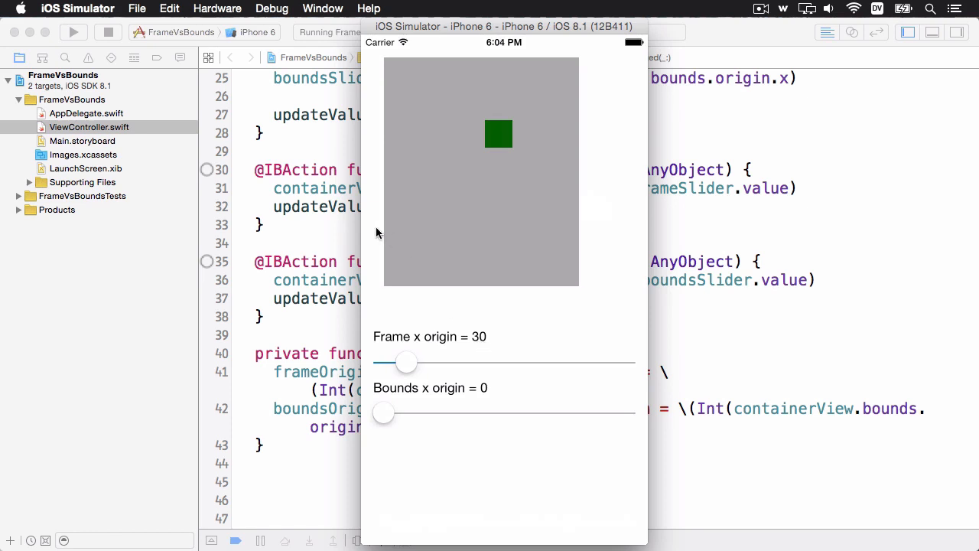
pyautogui.moveTo(376, 296)
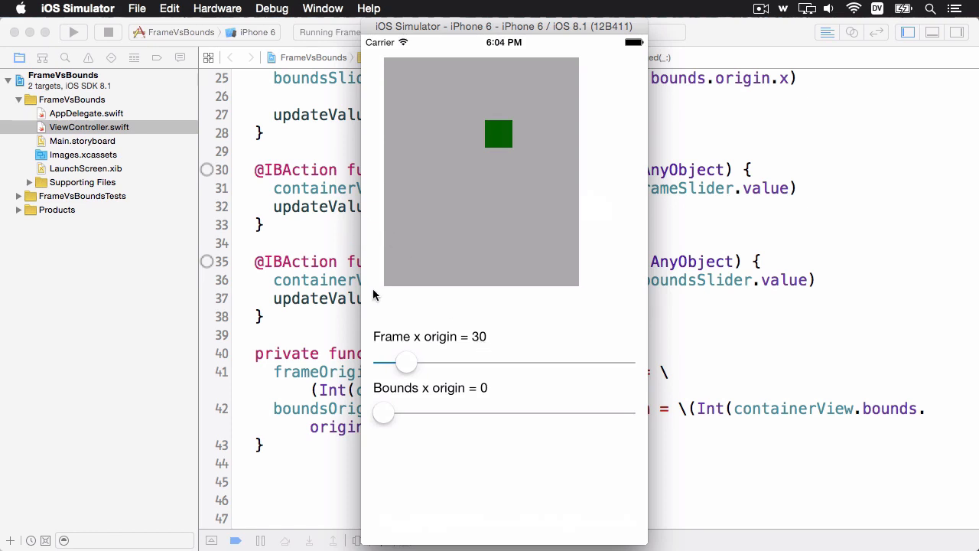
# Step: Slide the gray view between frame x 8 and 170, settling at frame x origin 58
pyautogui.moveTo(406, 361); pyautogui.dragTo(441, 361)
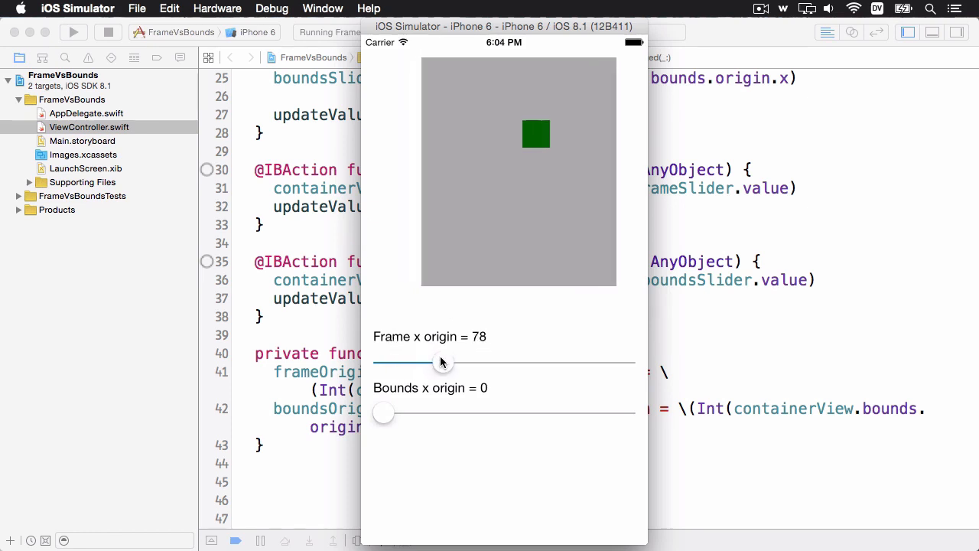
pyautogui.moveTo(442, 362); pyautogui.dragTo(428, 363)
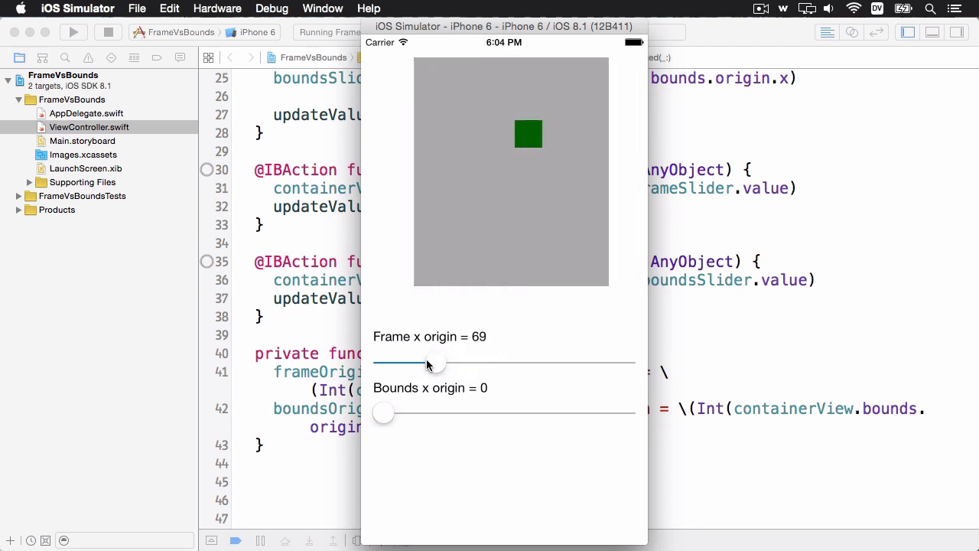
pyautogui.moveTo(434, 361); pyautogui.dragTo(511, 361)
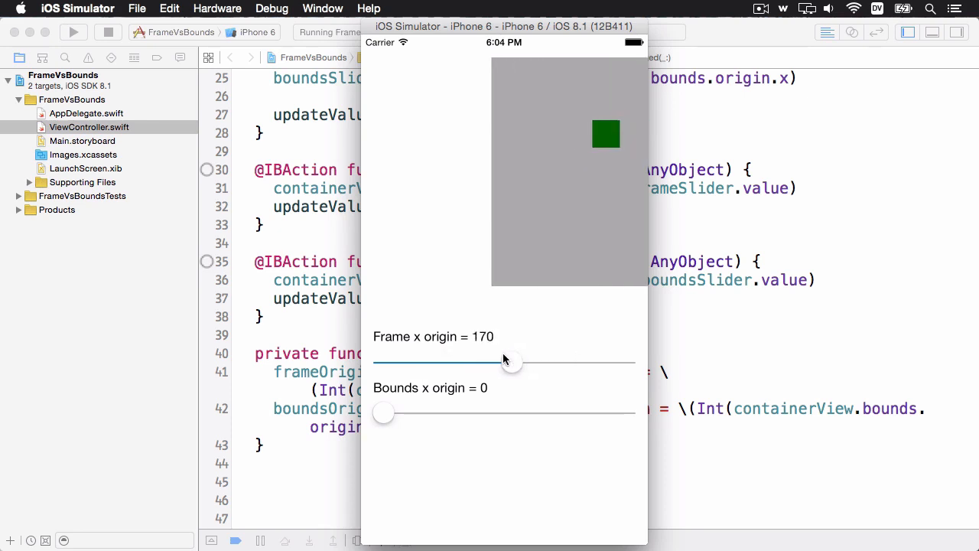
pyautogui.moveTo(511, 361); pyautogui.dragTo(386, 361)
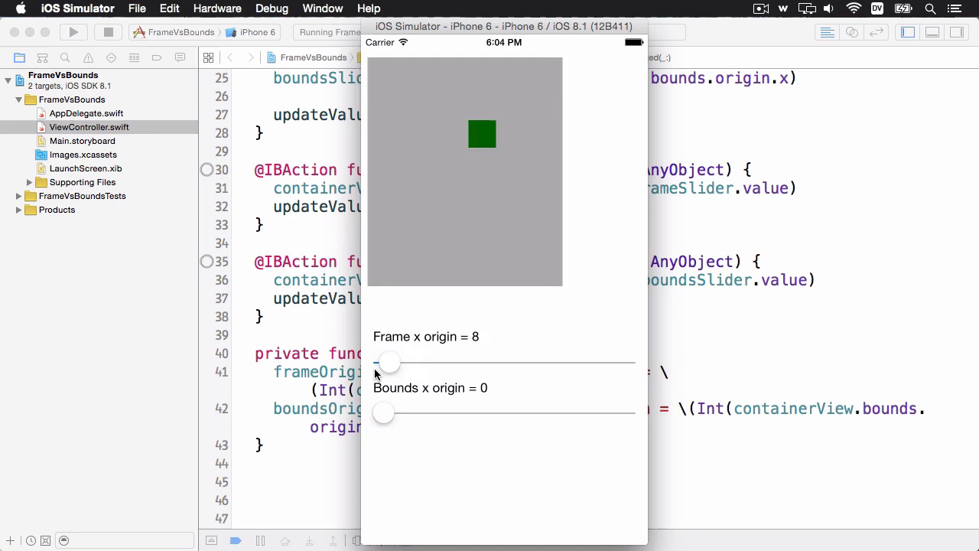
pyautogui.moveTo(388, 362); pyautogui.dragTo(405, 362)
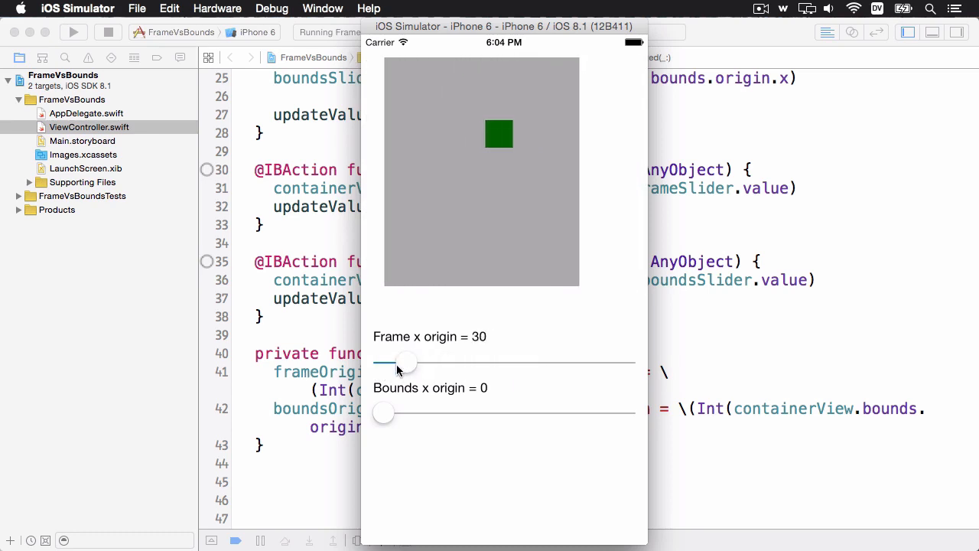
pyautogui.moveTo(406, 361); pyautogui.dragTo(426, 361)
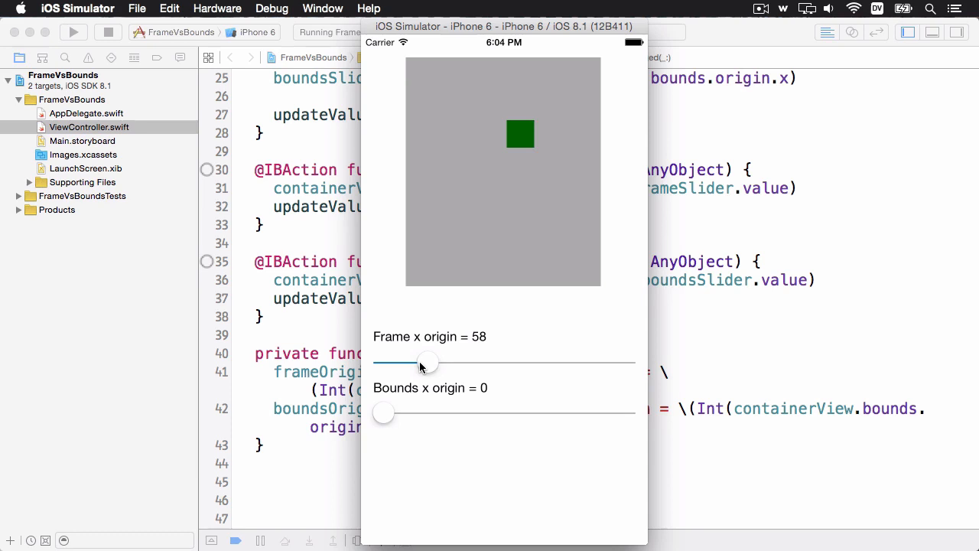
pyautogui.moveTo(465, 148)
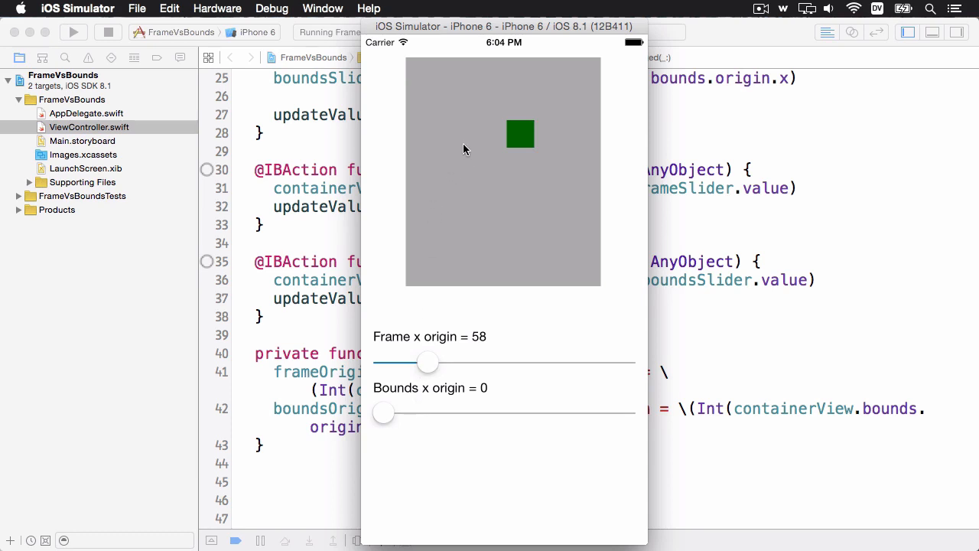
pyautogui.moveTo(456, 102)
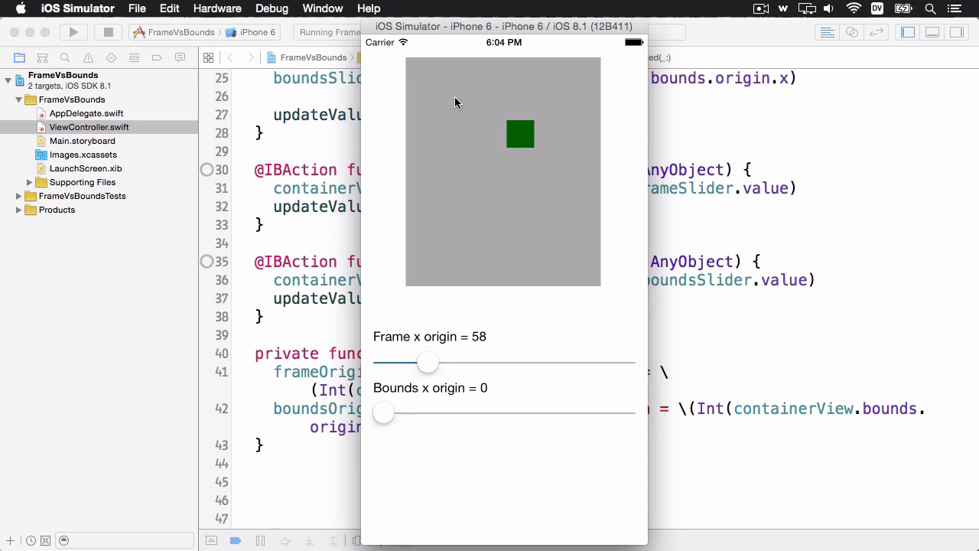
pyautogui.moveTo(518, 103)
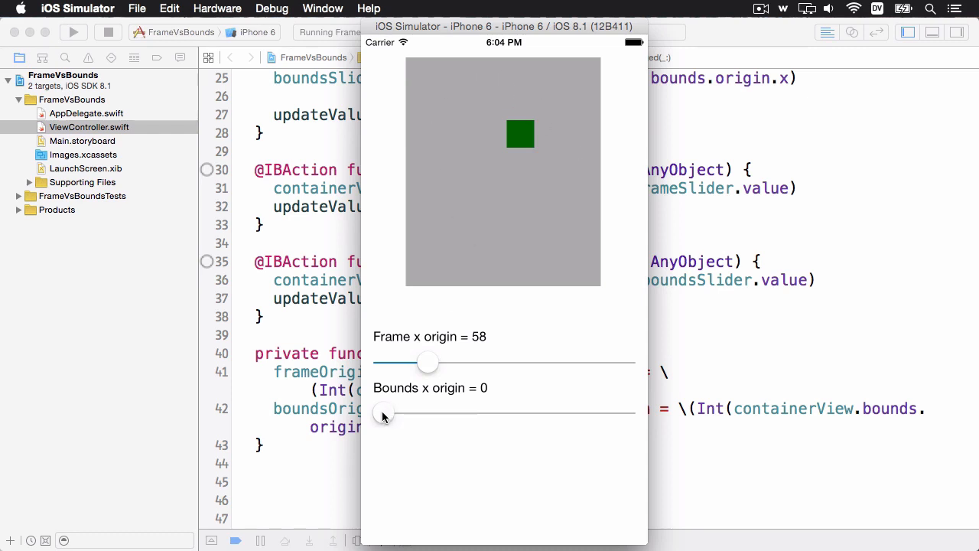
# Step: Vary the bounds x origin between 41 and 81, moving the green square inside the gray view
pyautogui.moveTo(383, 413); pyautogui.dragTo(443, 413)
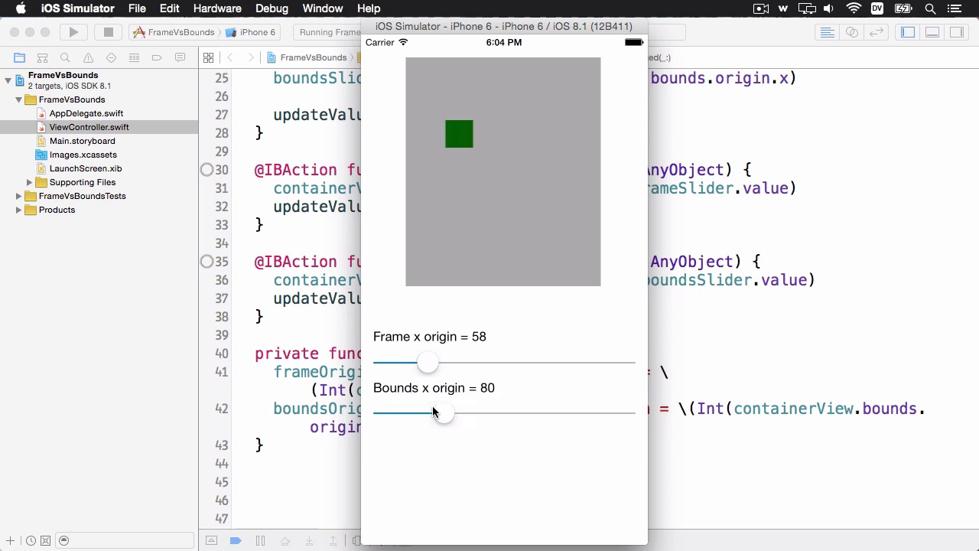
pyautogui.moveTo(440, 412); pyautogui.dragTo(444, 412)
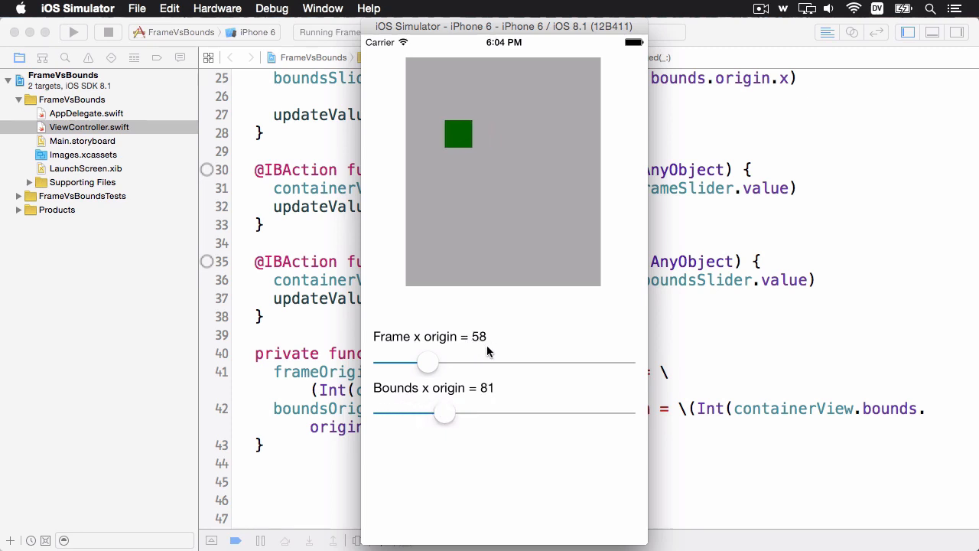
pyautogui.moveTo(470, 346)
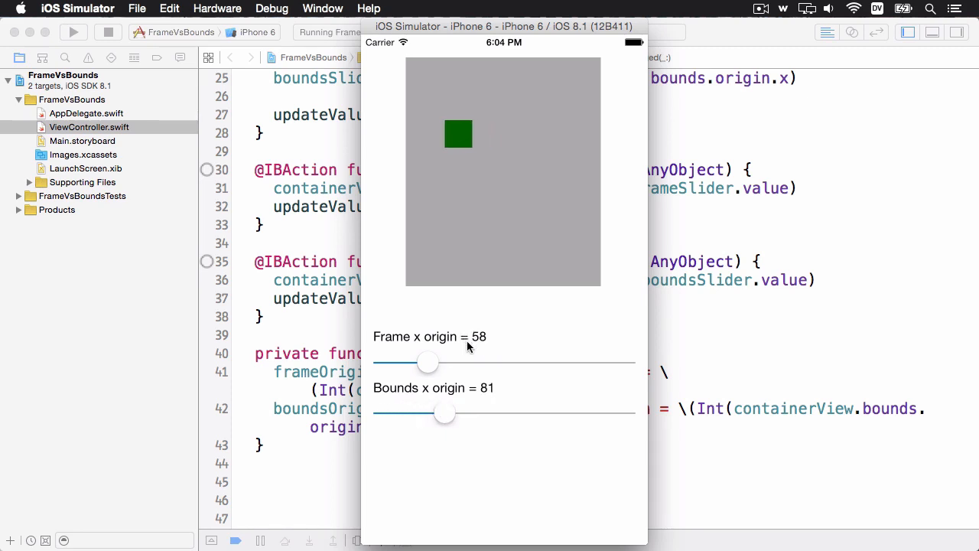
pyautogui.moveTo(443, 412); pyautogui.dragTo(413, 412)
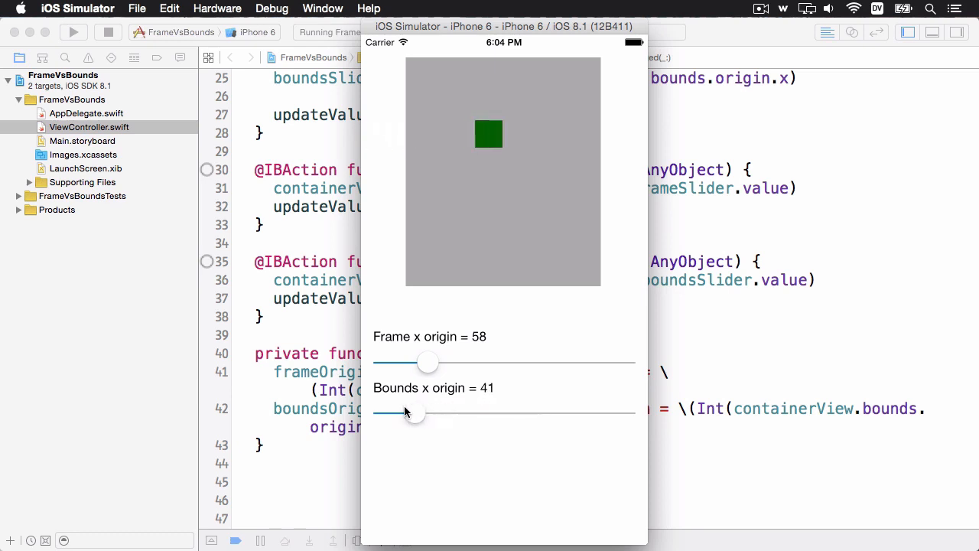
pyautogui.moveTo(417, 412); pyautogui.dragTo(419, 412)
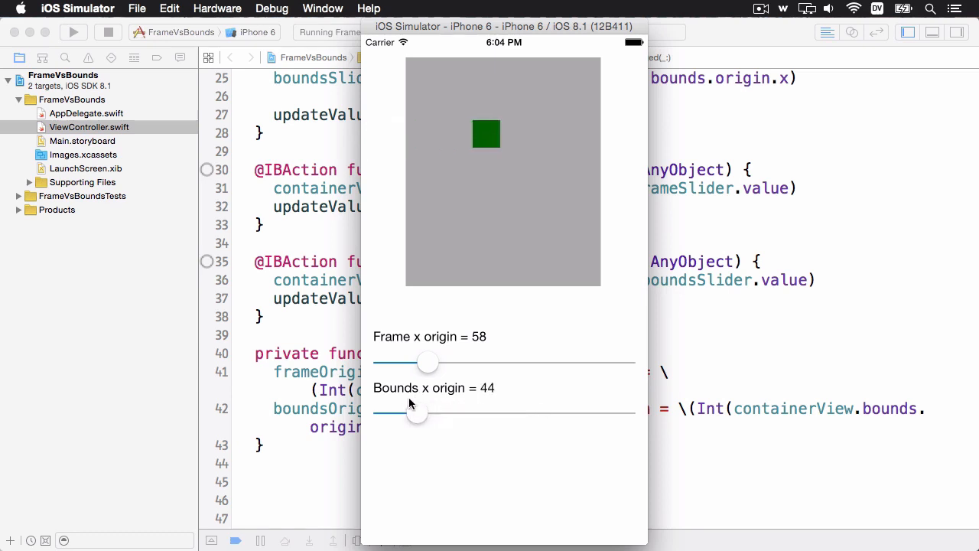
pyautogui.moveTo(408, 412); pyautogui.dragTo(427, 411)
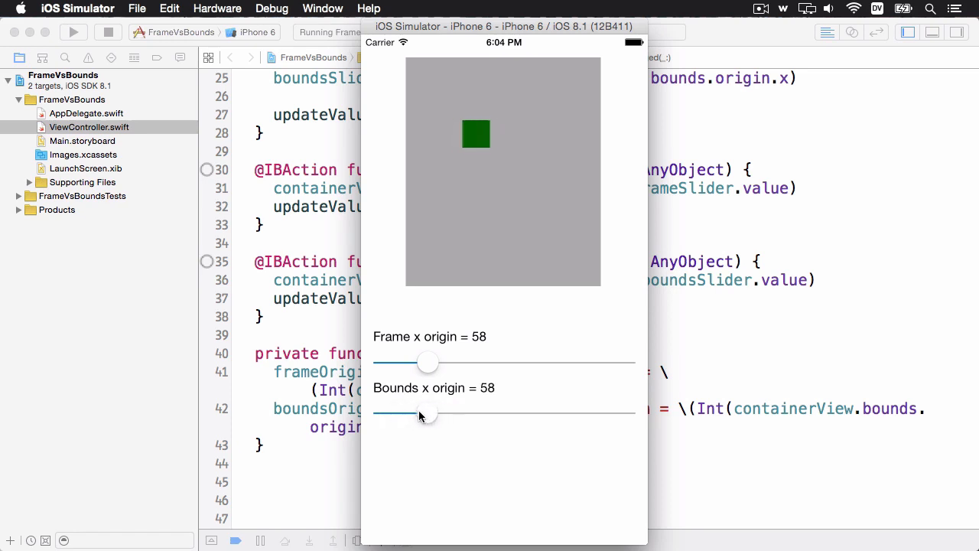
# Step: Raise the bounds origin to 182 so the square leaves the gray view, then settle at 116
pyautogui.moveTo(426, 413); pyautogui.dragTo(449, 412)
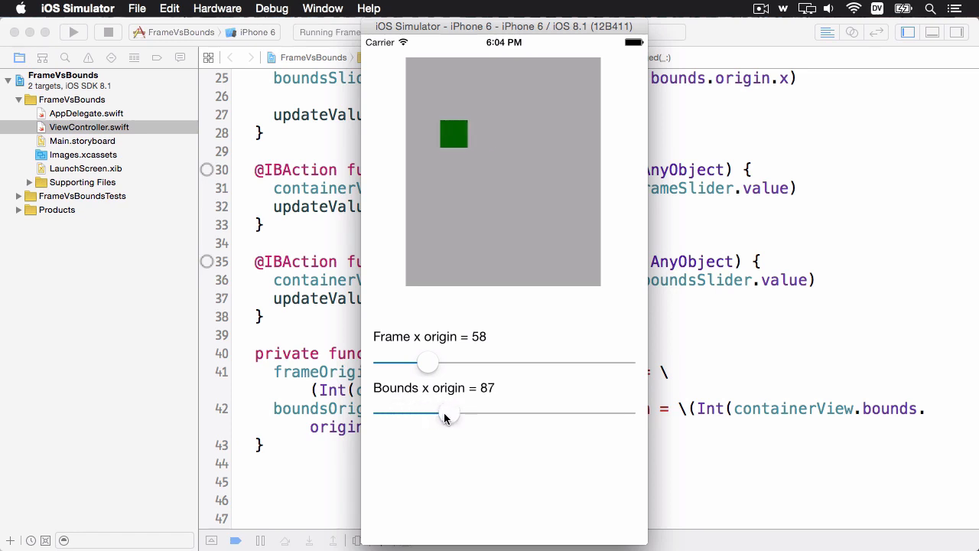
pyautogui.moveTo(447, 413); pyautogui.dragTo(457, 413)
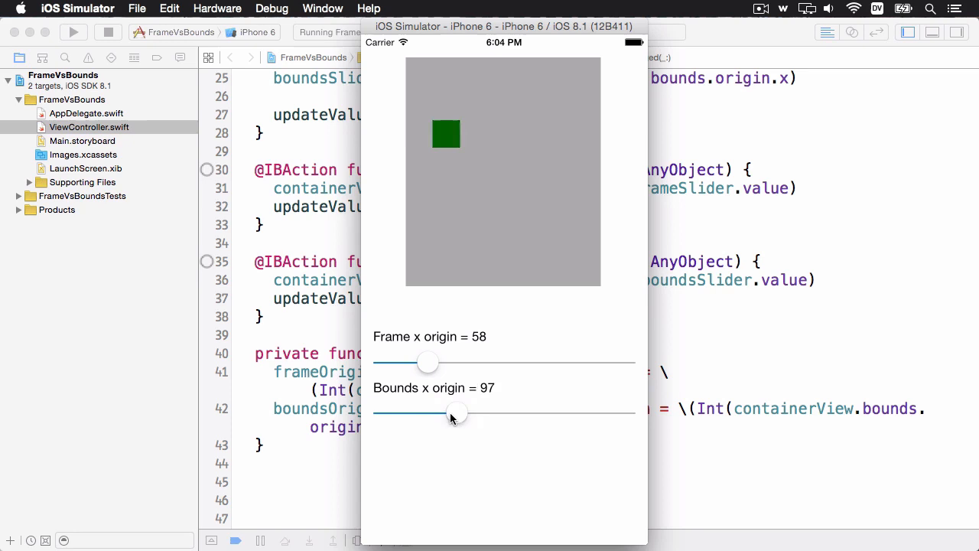
pyautogui.moveTo(455, 413); pyautogui.dragTo(495, 412)
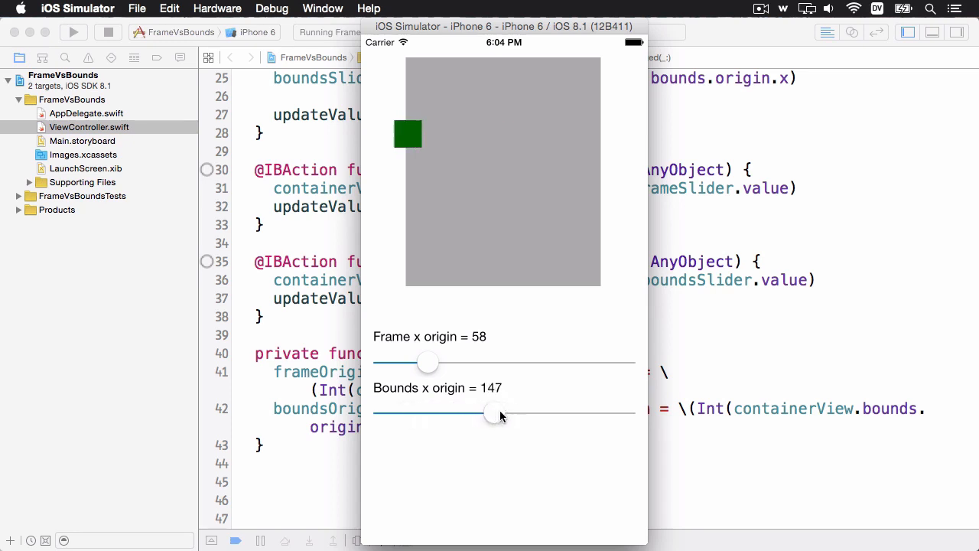
pyautogui.moveTo(495, 413); pyautogui.dragTo(520, 413)
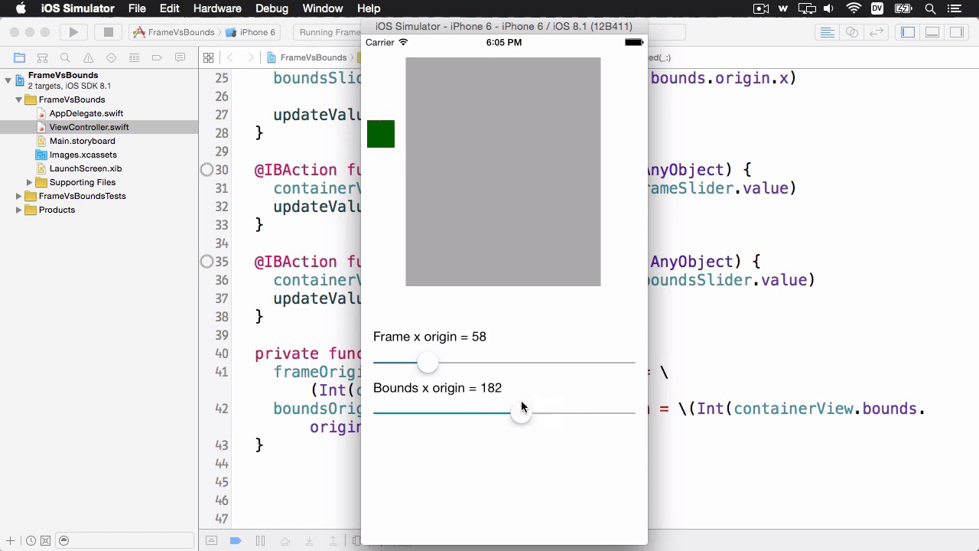
pyautogui.moveTo(520, 413); pyautogui.dragTo(418, 413)
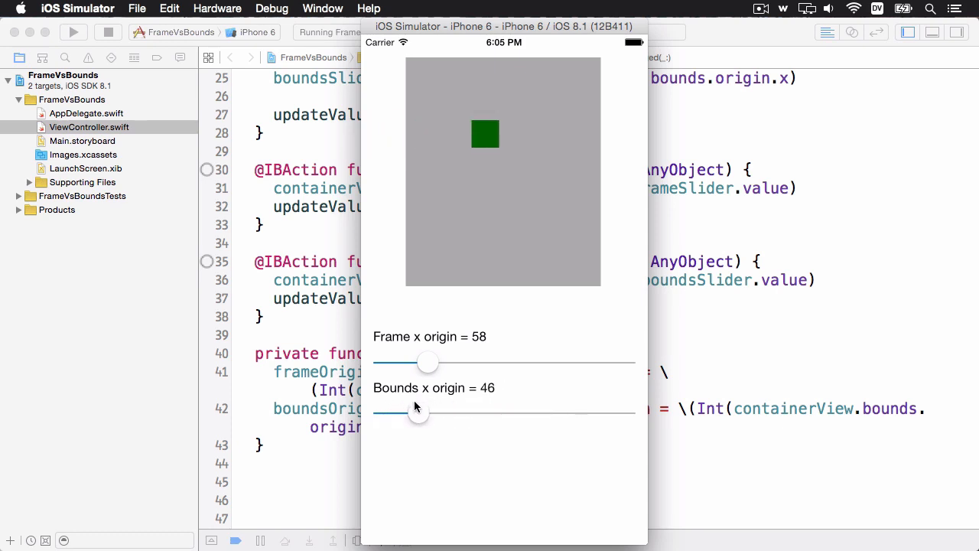
pyautogui.moveTo(428, 411); pyautogui.dragTo(453, 411)
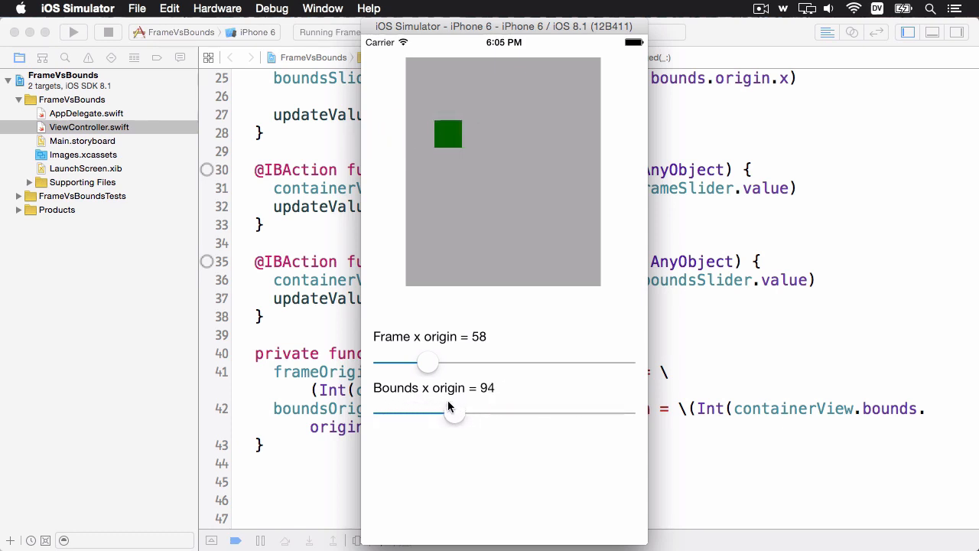
pyautogui.moveTo(449, 411); pyautogui.dragTo(471, 411)
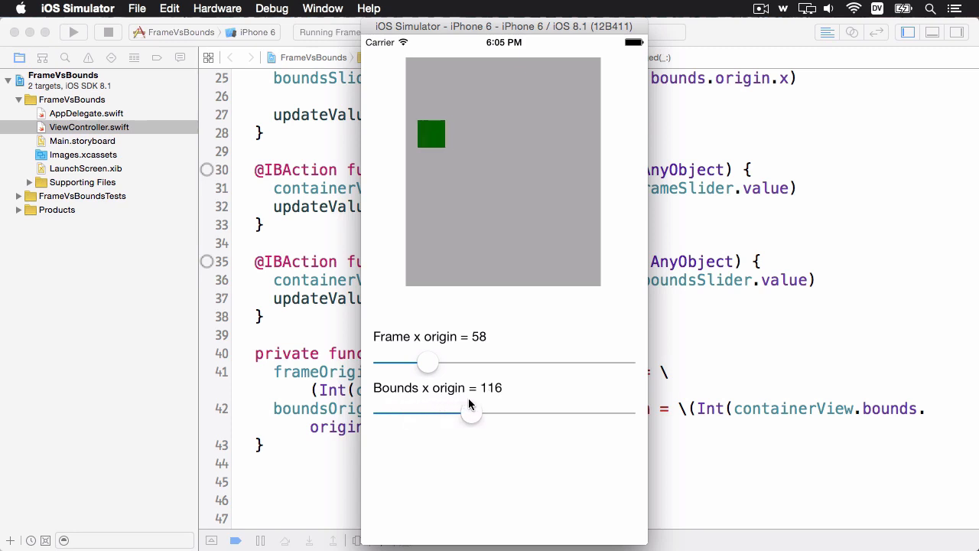
# Step: Move the gray view right to frame x 165, then back to frame x origin 57
pyautogui.moveTo(427, 361); pyautogui.dragTo(508, 361)
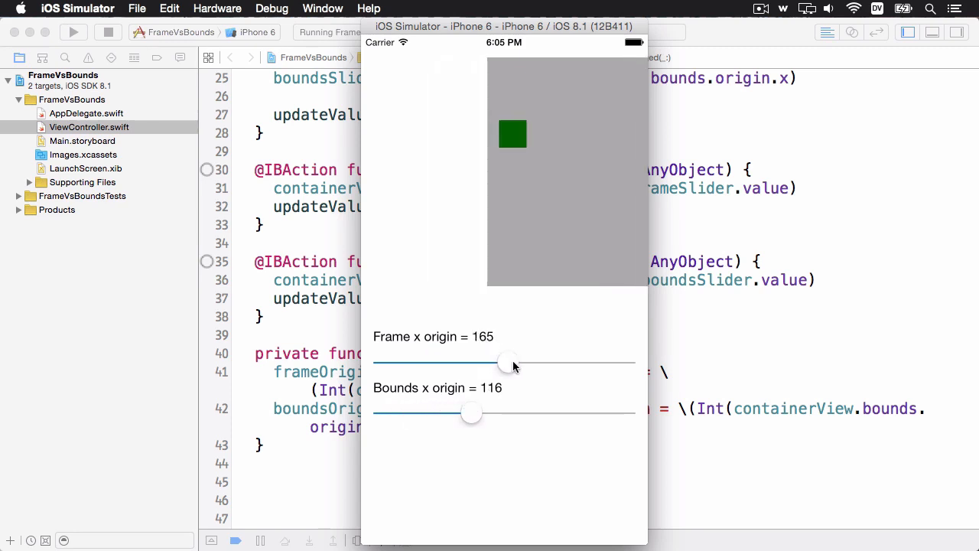
pyautogui.moveTo(508, 361); pyautogui.dragTo(426, 362)
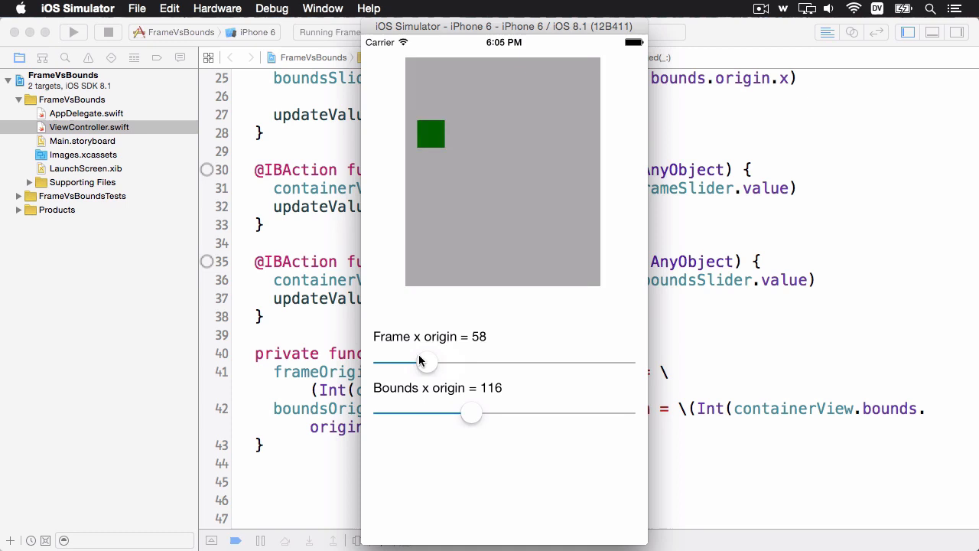
pyautogui.moveTo(427, 361); pyautogui.dragTo(422, 361)
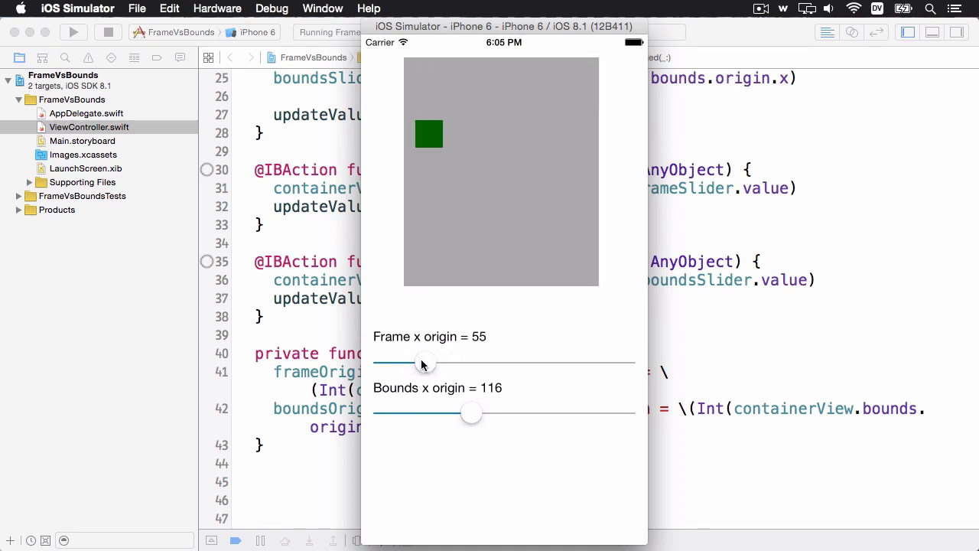
pyautogui.moveTo(417, 342)
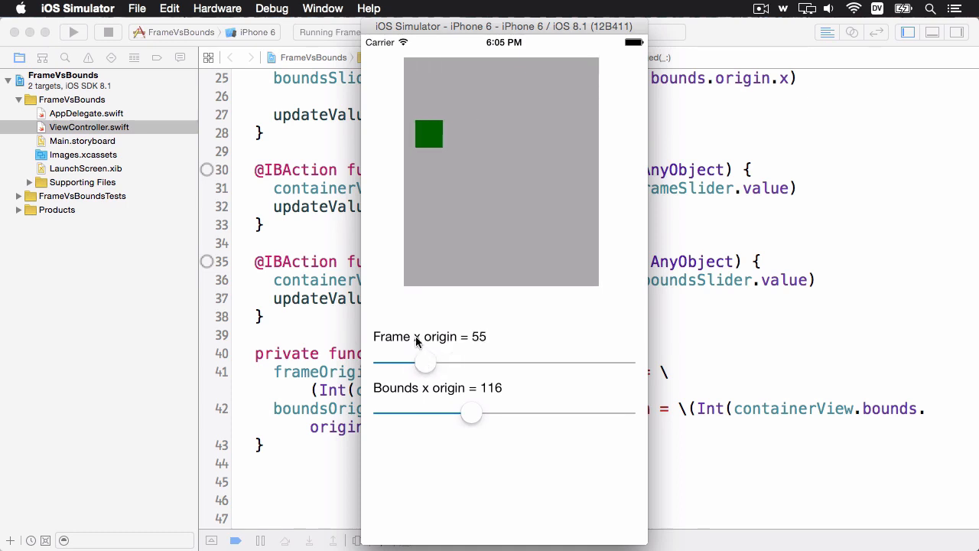
pyautogui.moveTo(426, 366)
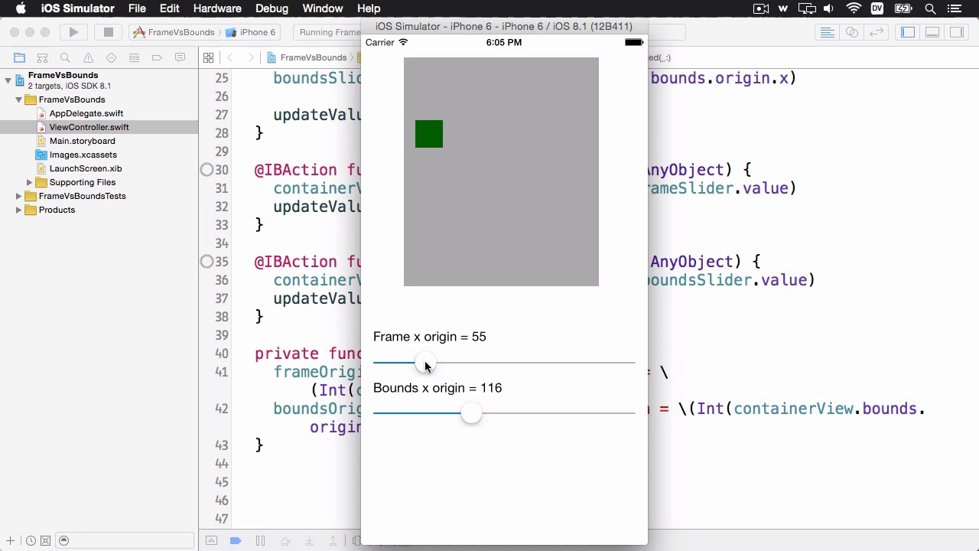
pyautogui.moveTo(426, 362); pyautogui.dragTo(449, 361)
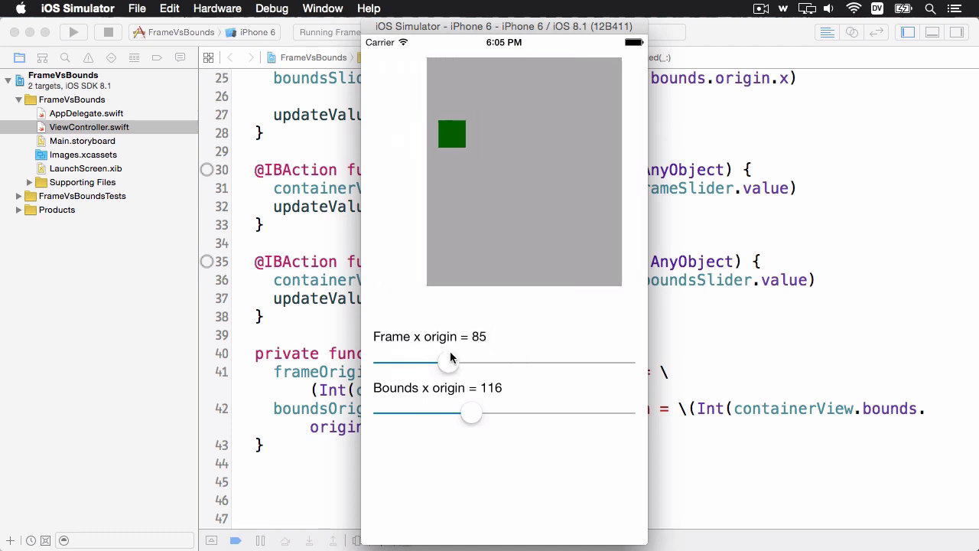
pyautogui.moveTo(447, 361); pyautogui.dragTo(426, 361)
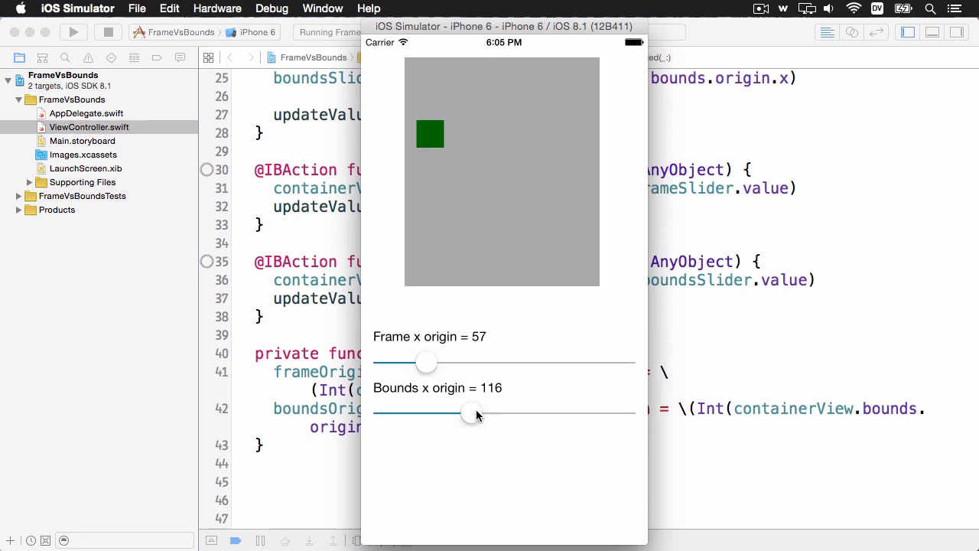
# Step: Shift the green square from bounds x origin 12 up to 96
pyautogui.moveTo(472, 413); pyautogui.dragTo(390, 413)
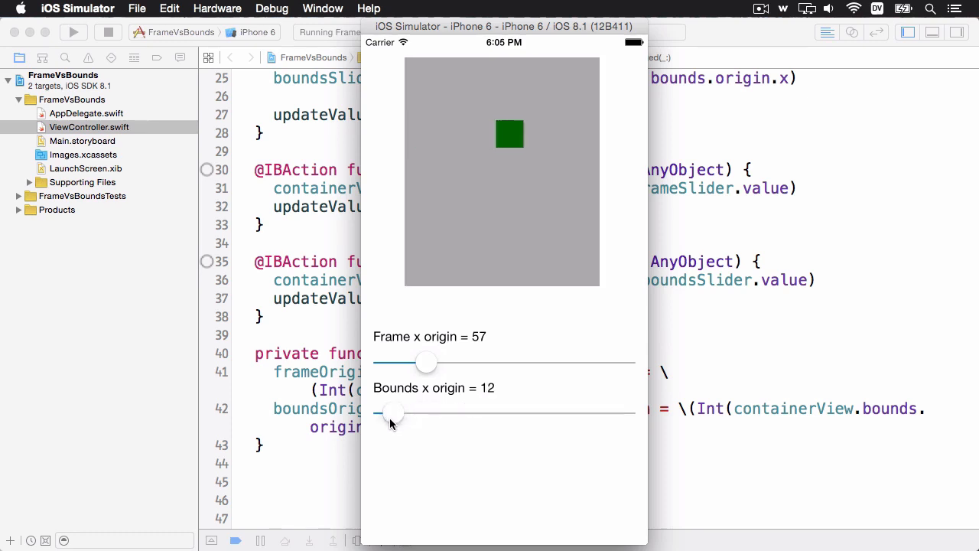
pyautogui.moveTo(392, 412); pyautogui.dragTo(431, 412)
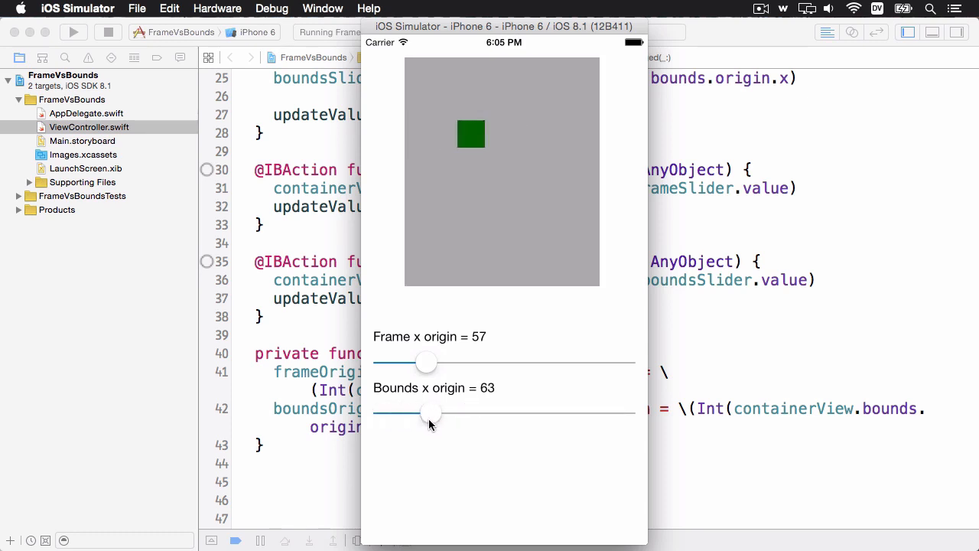
pyautogui.moveTo(430, 413); pyautogui.dragTo(457, 413)
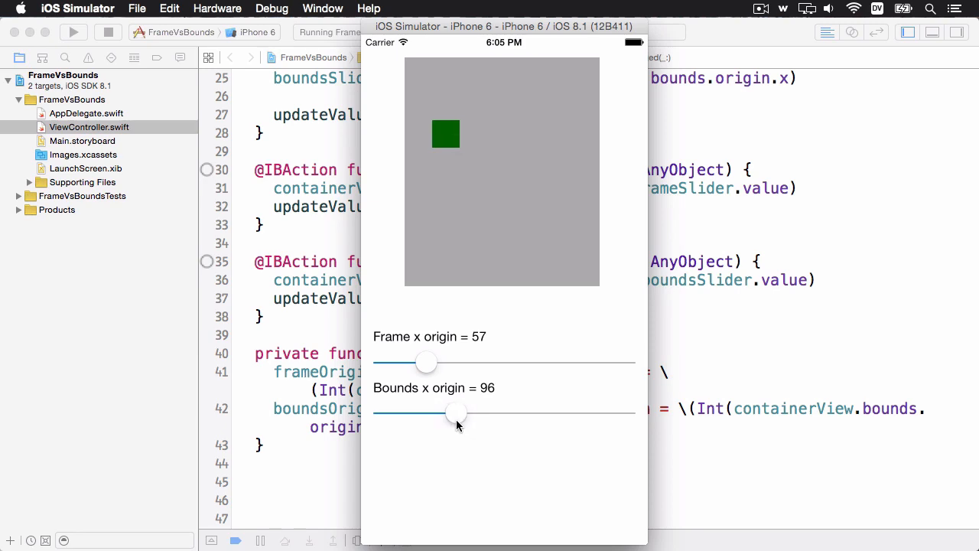